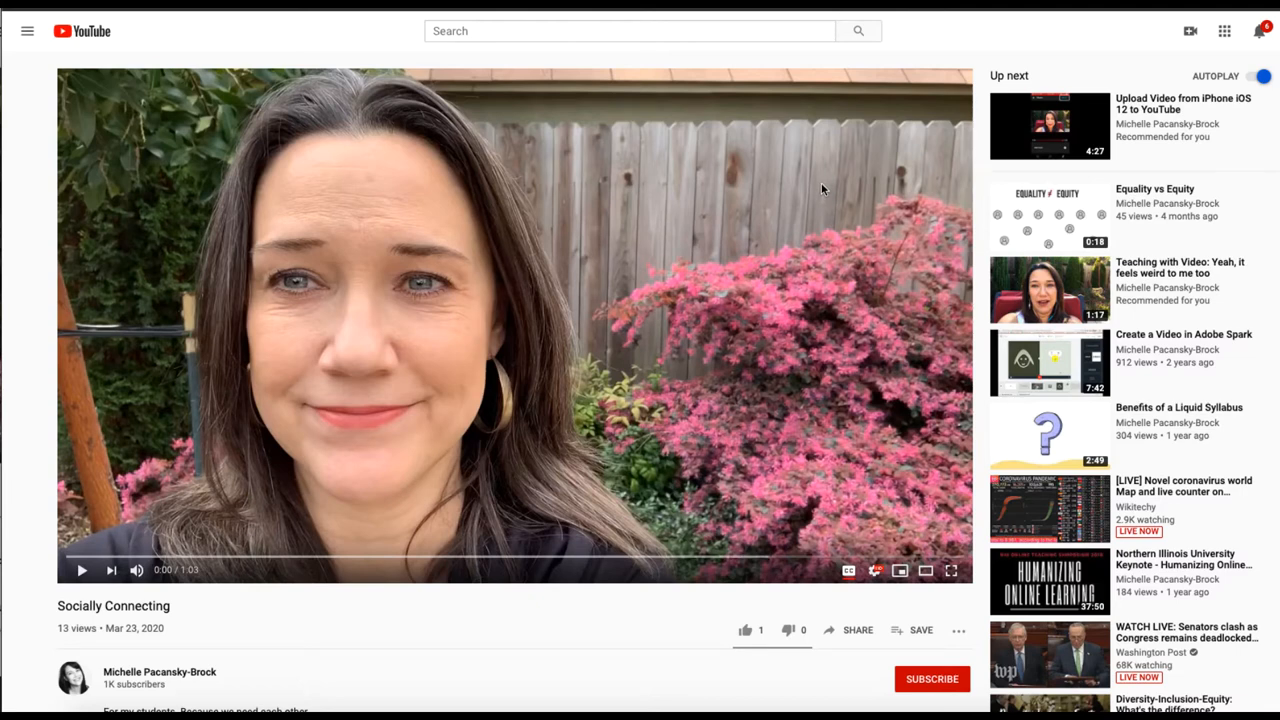
pyautogui.moveTo(478, 296)
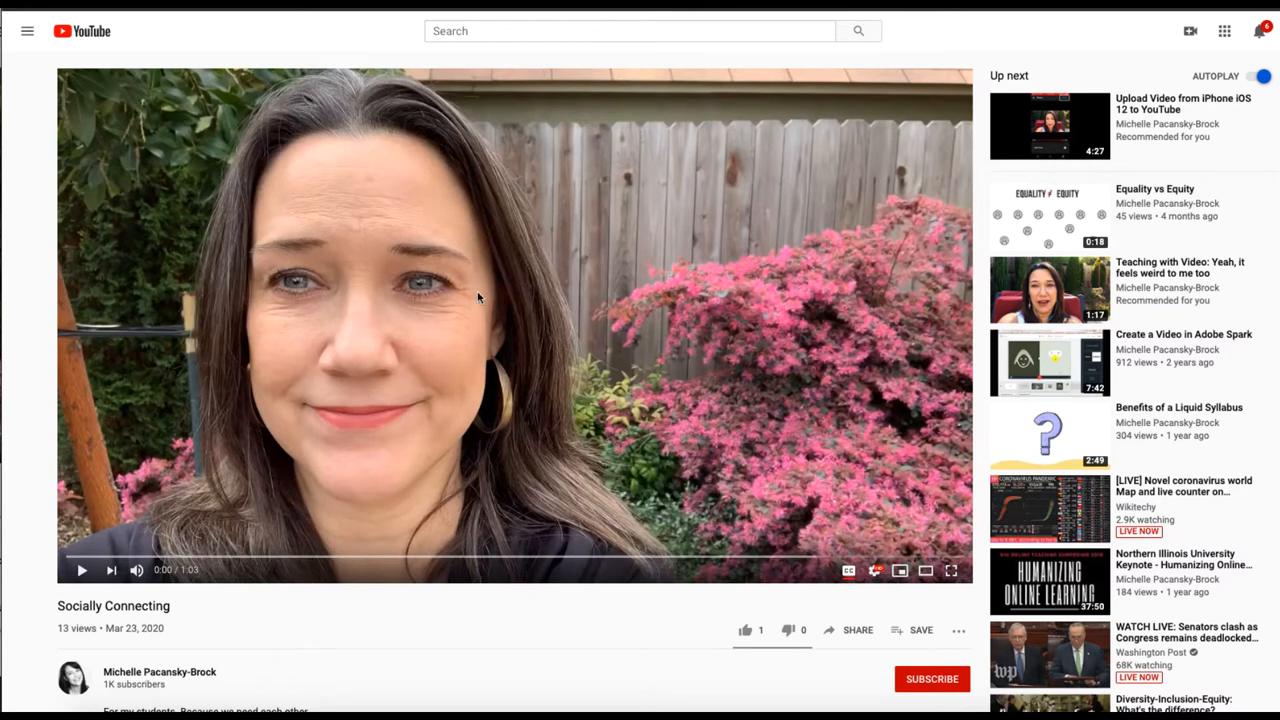
pyautogui.moveTo(432, 288)
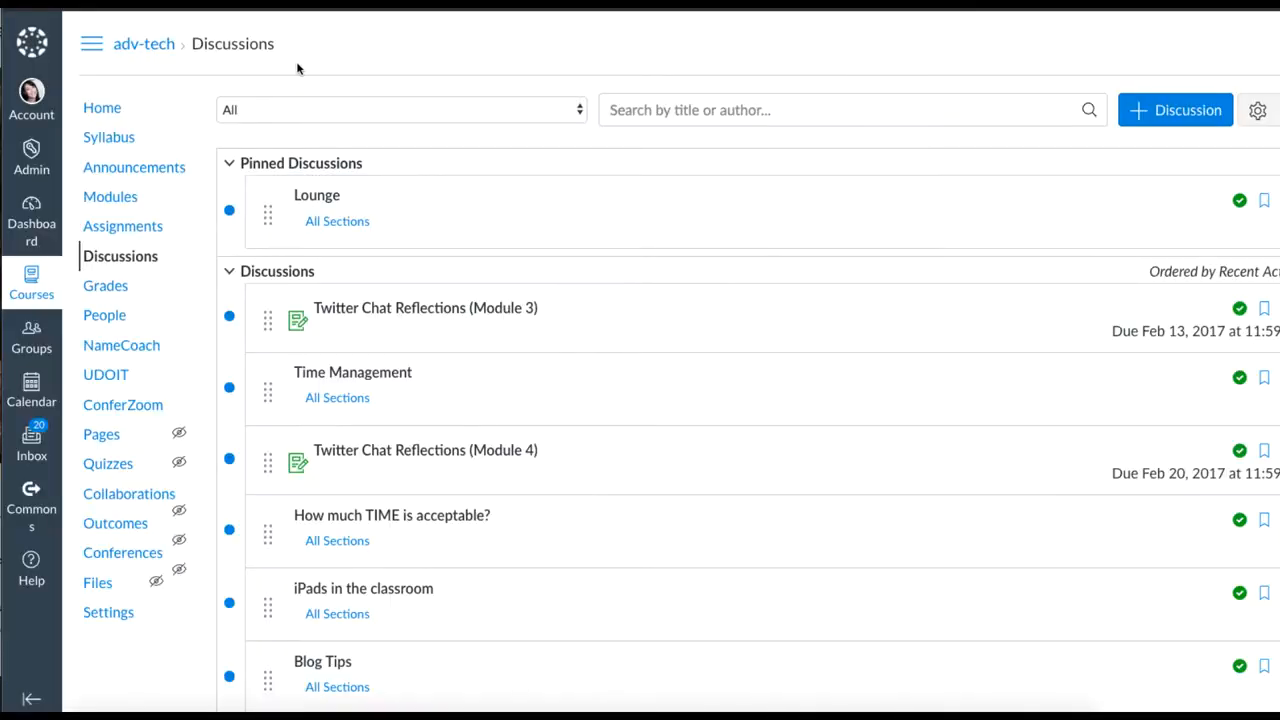
pyautogui.click(1176, 110)
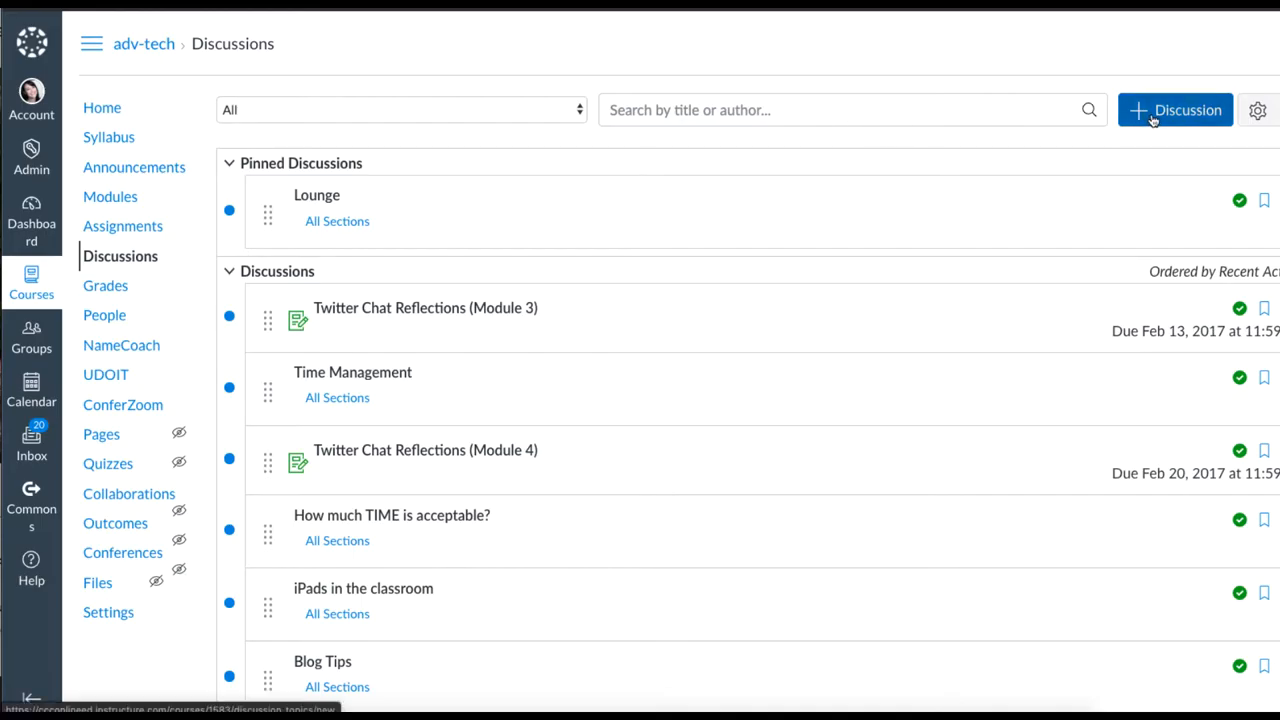
pyautogui.moveTo(502, 152)
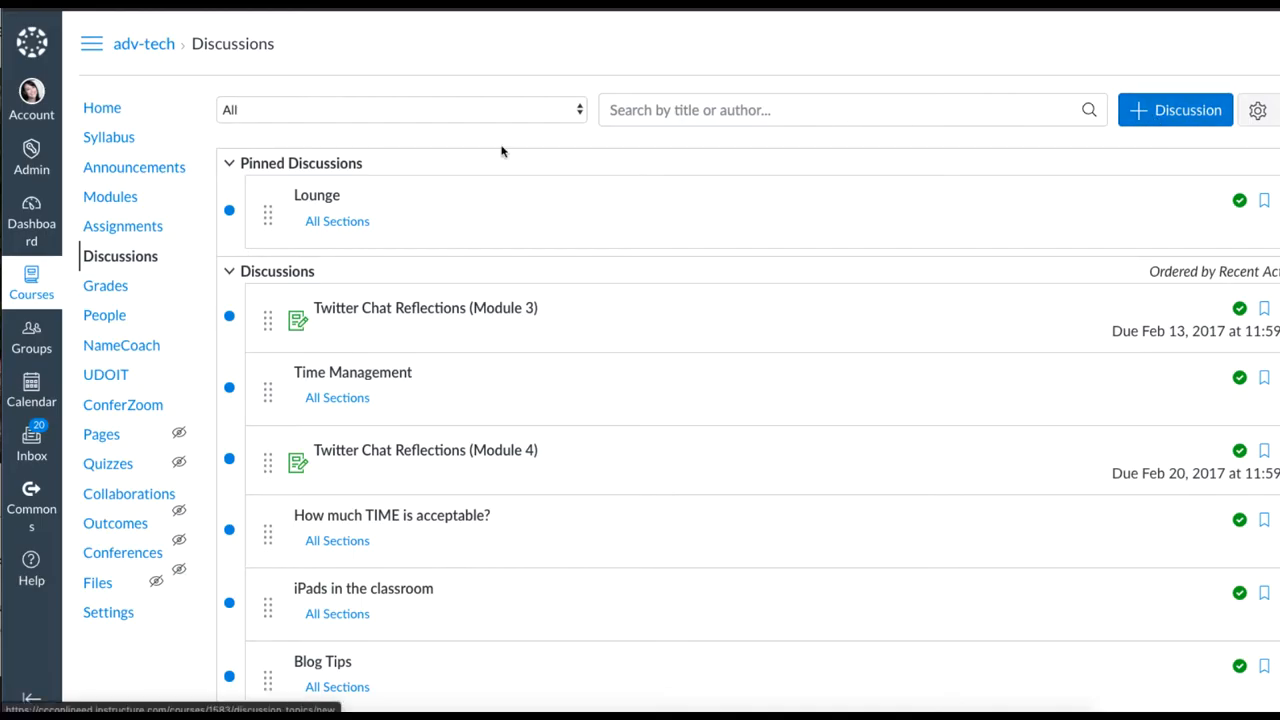
pyautogui.moveTo(864, 204)
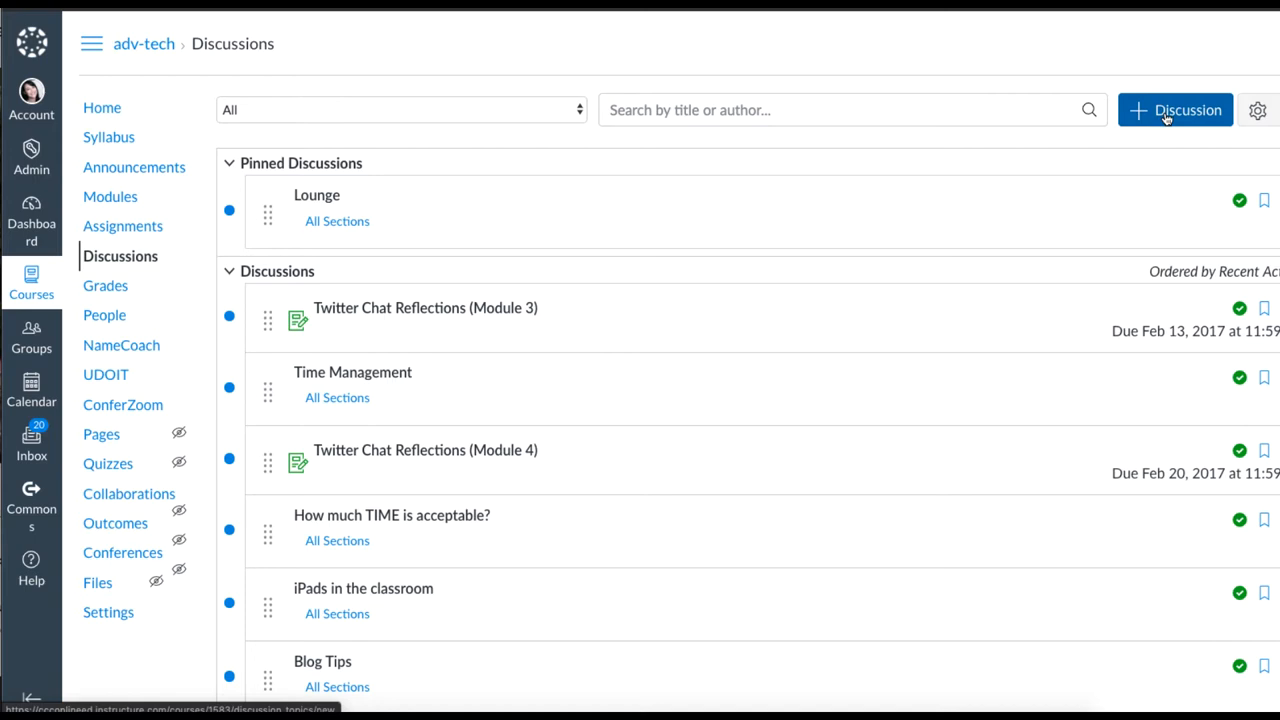
pyautogui.click(1176, 110)
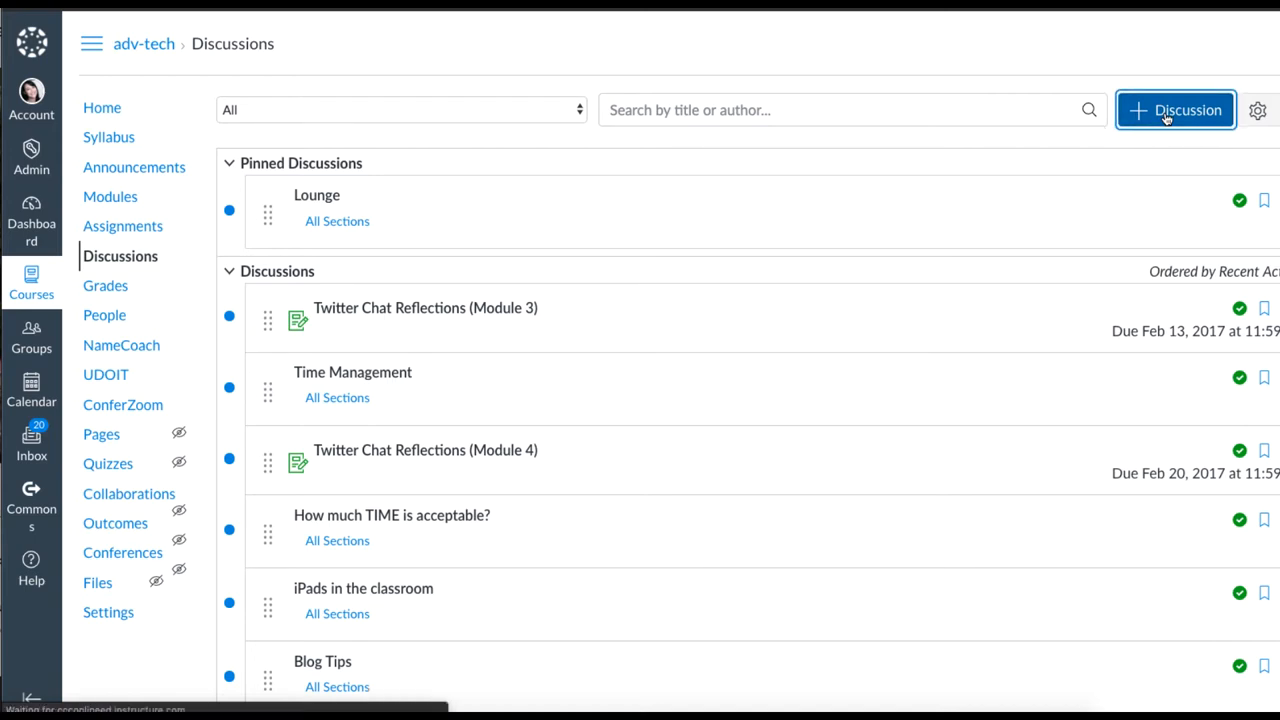
# Title the discussion 'Socially Connecting' and write the welcome paragraph inviting students to view the one-minute video
pyautogui.click(1176, 110)
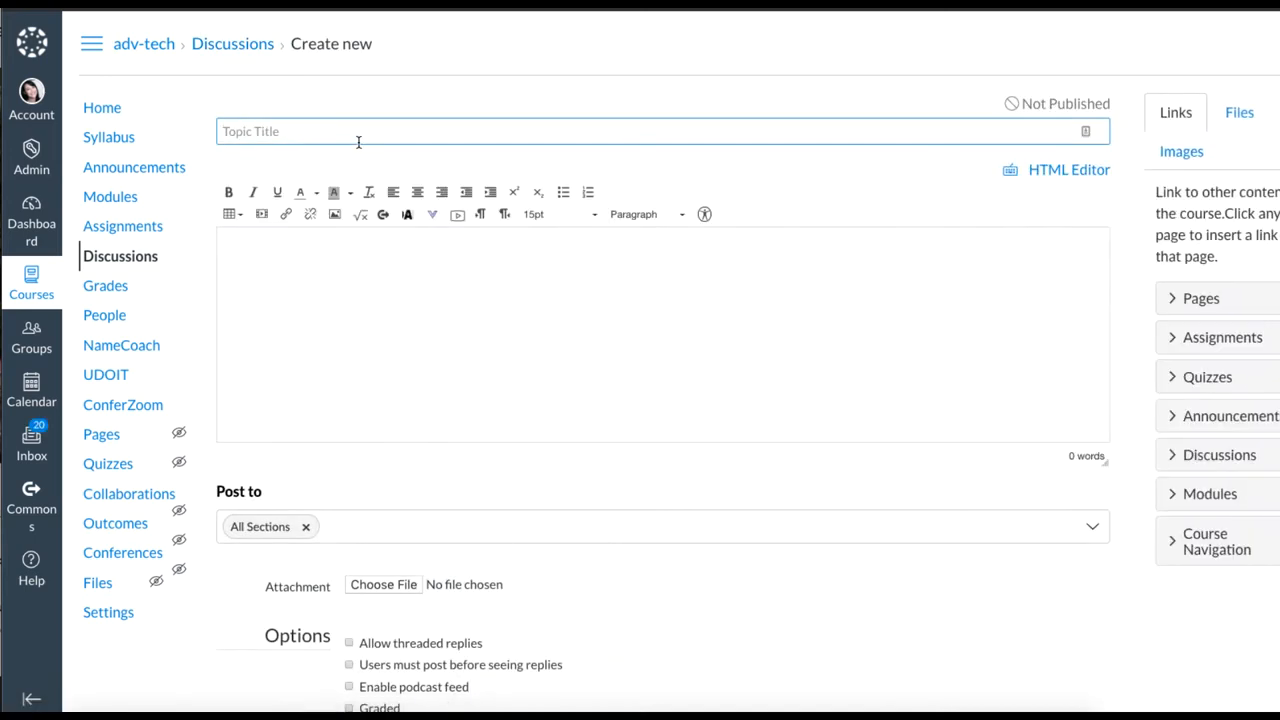
pyautogui.write('Socially')
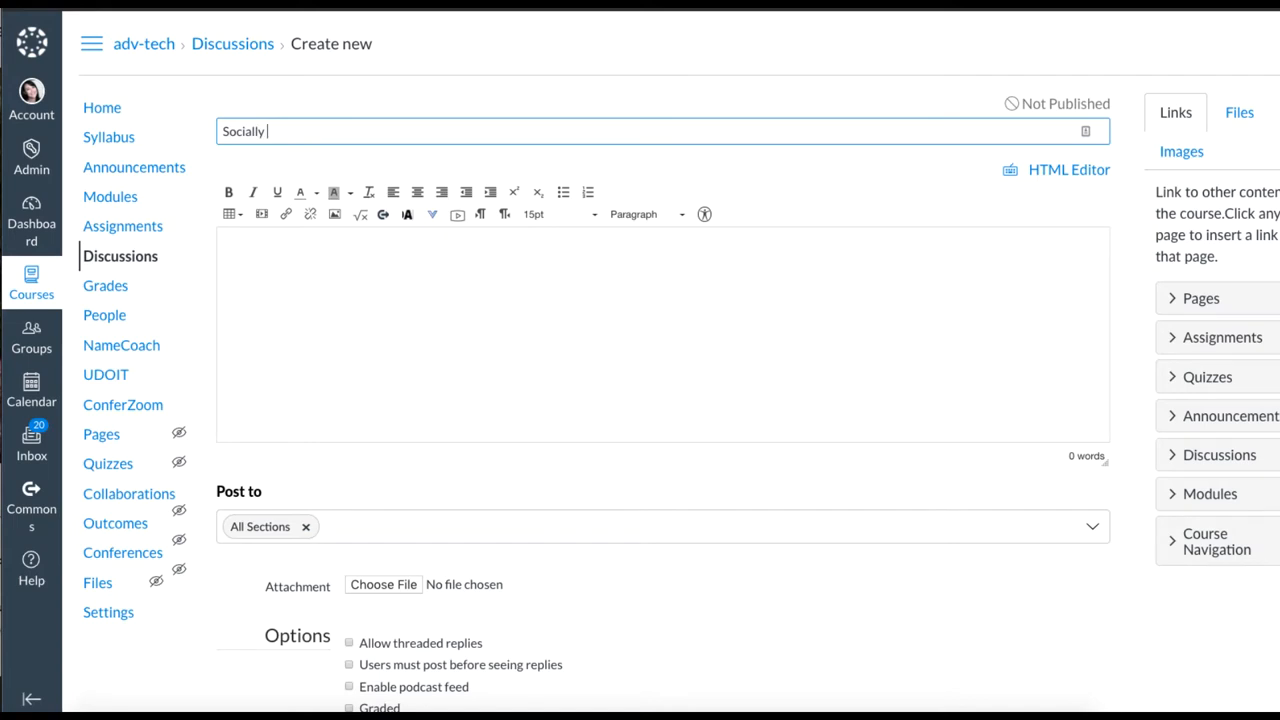
pyautogui.write('Connecting')
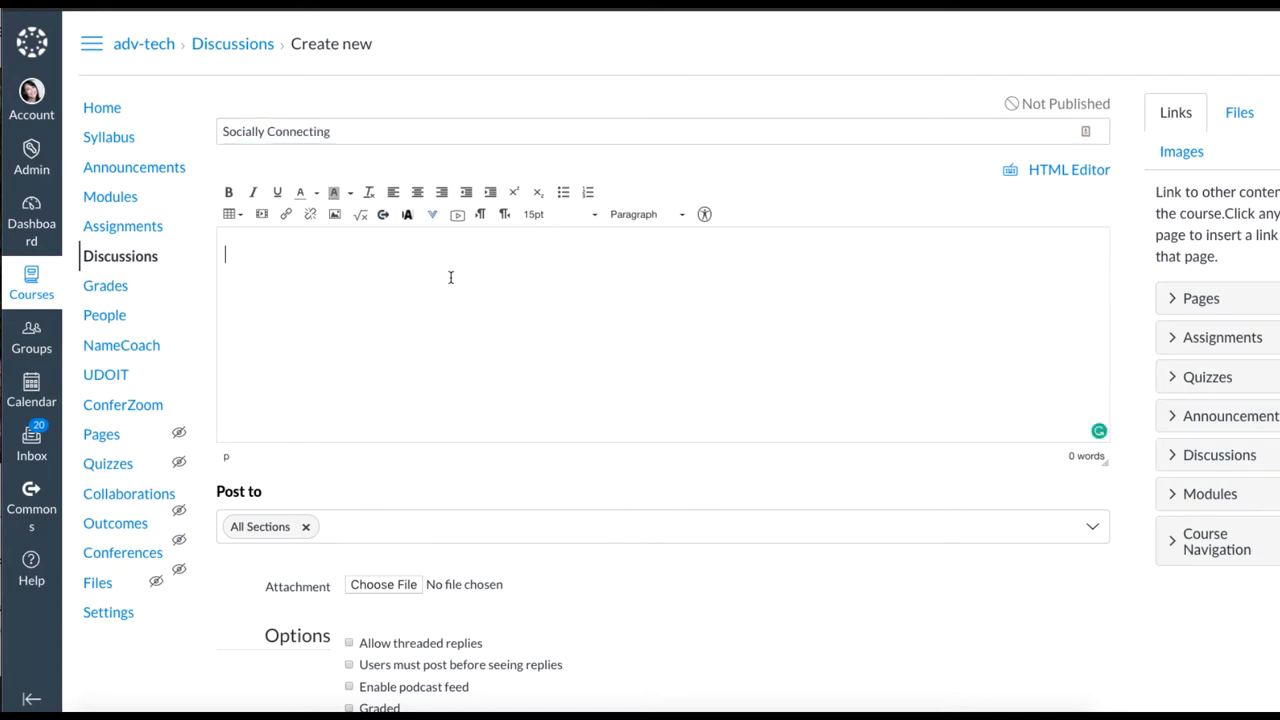
pyautogui.write('I have created this Discussion to give each of us a place to share and help one another through this stressful time. Please view the one-minute video below to get started.')
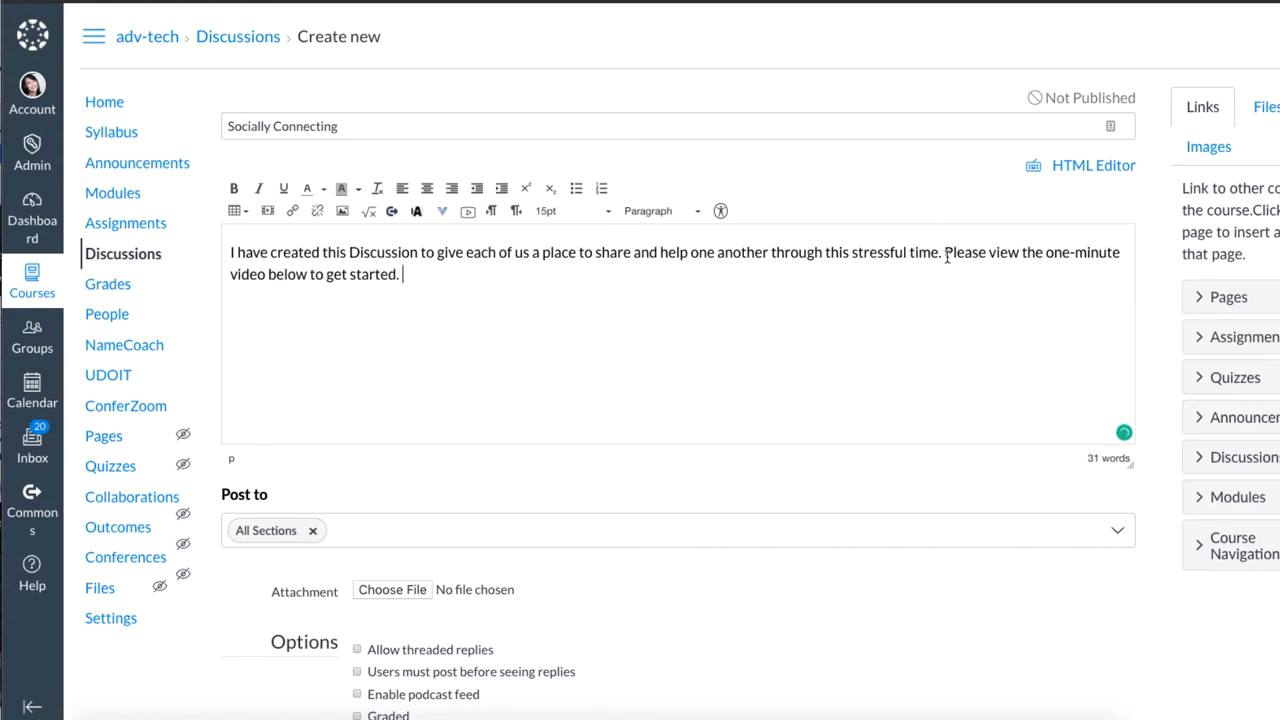
pyautogui.moveTo(944, 252); pyautogui.dragTo(402, 274)
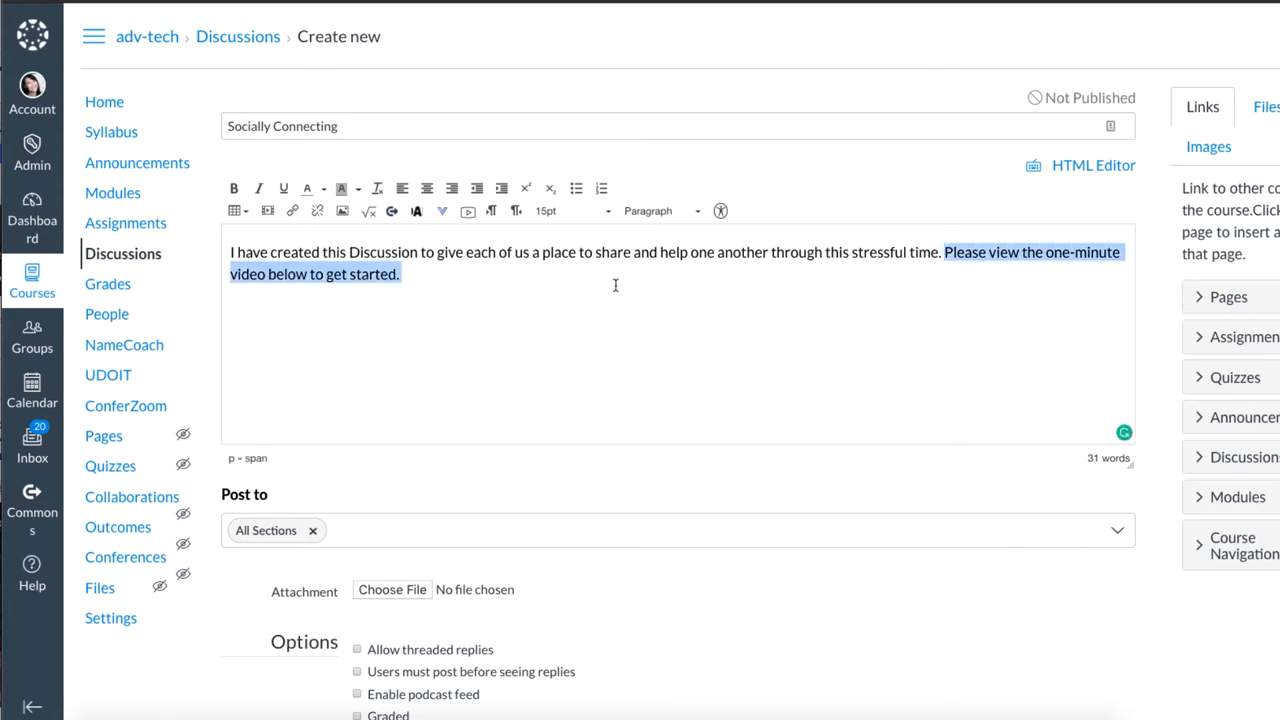
pyautogui.click(422, 280)
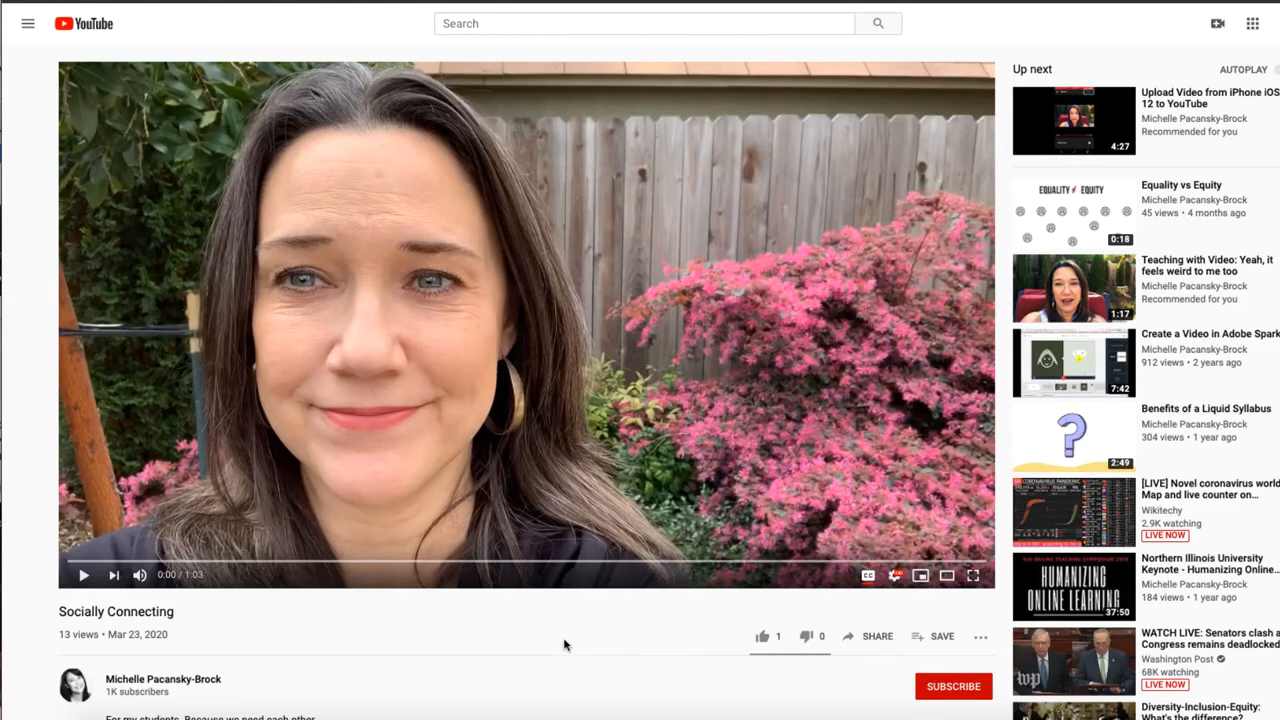
pyautogui.moveTo(876, 636)
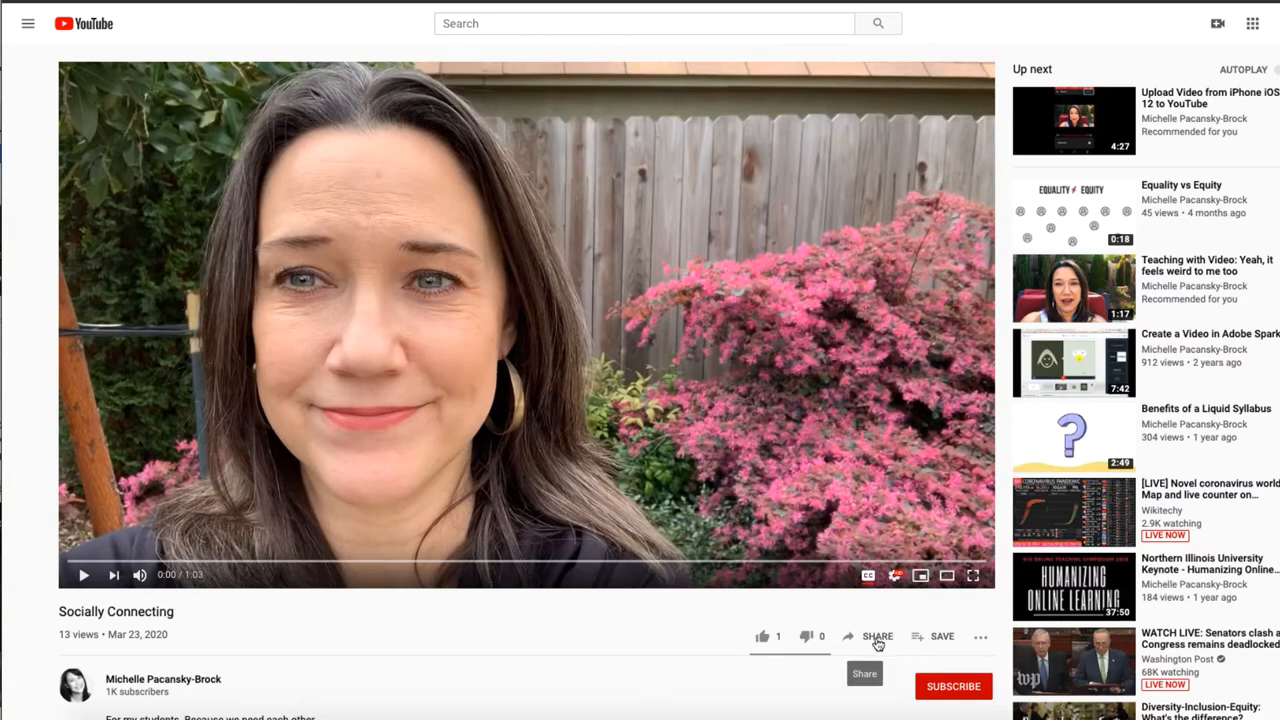
# Copy the embed code for the Socially Connecting video from YouTube's Share > Embed panel
pyautogui.click(876, 636)
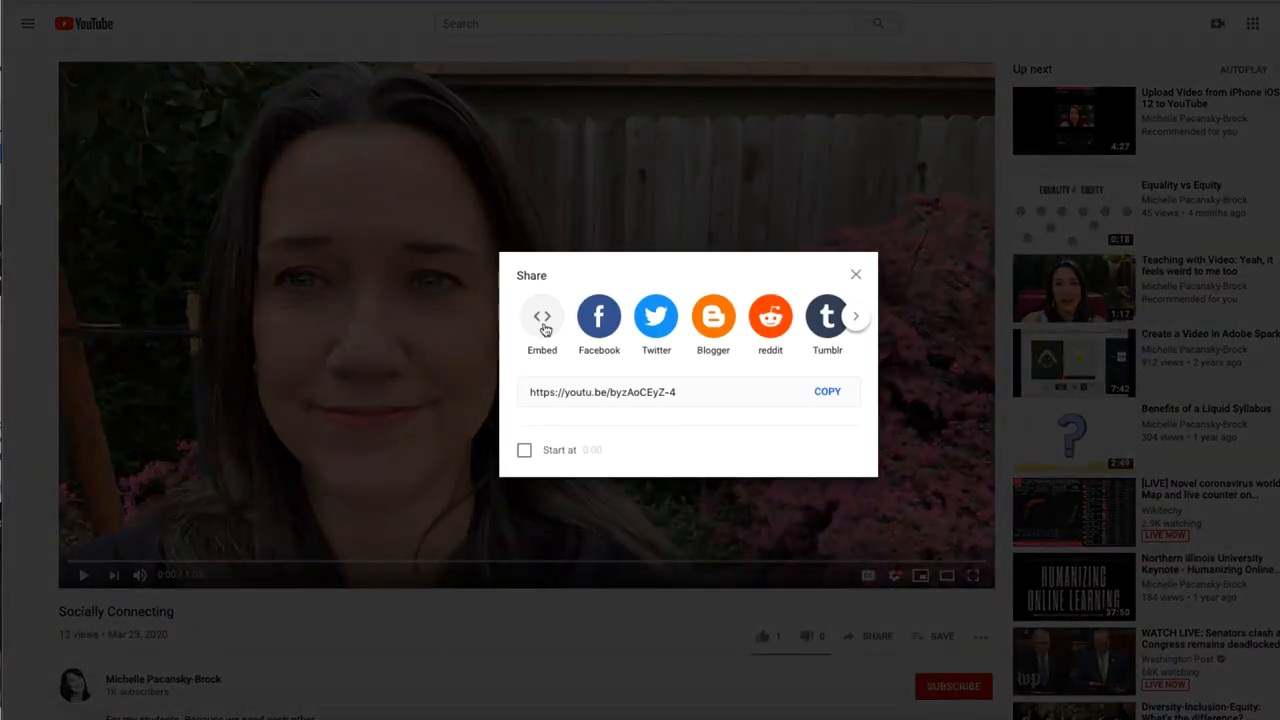
pyautogui.click(542, 316)
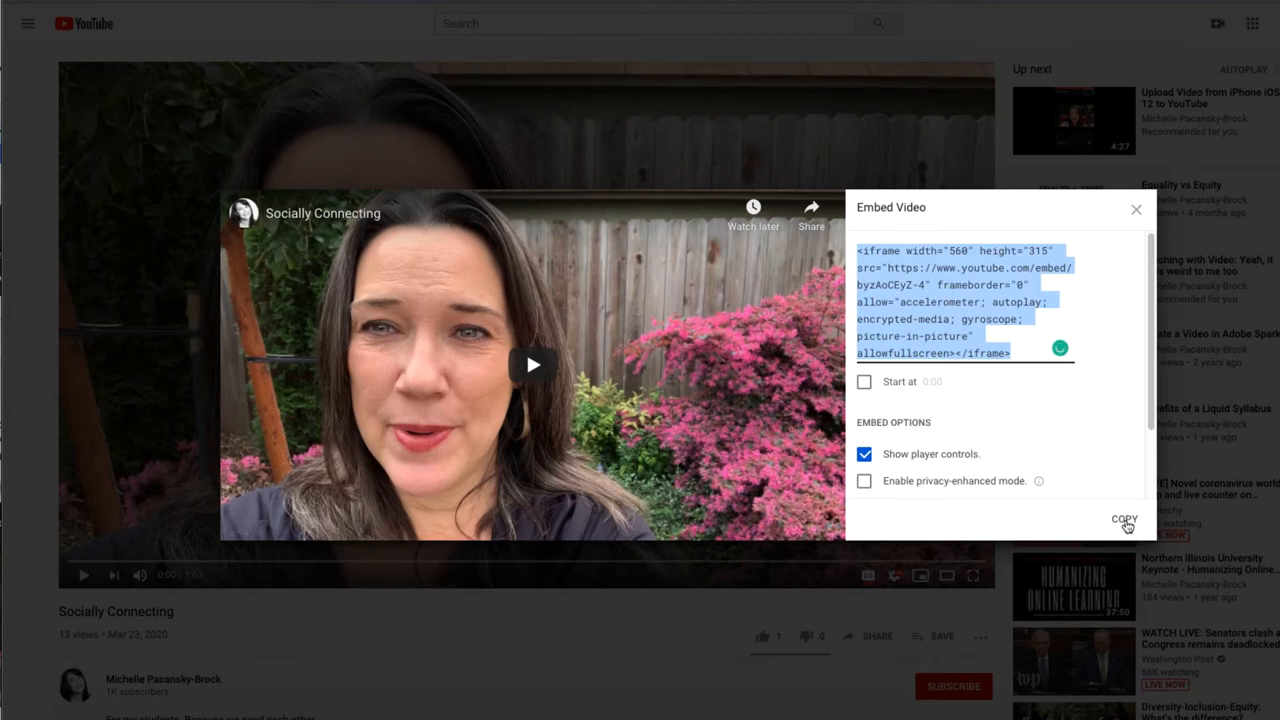
pyautogui.click(1124, 520)
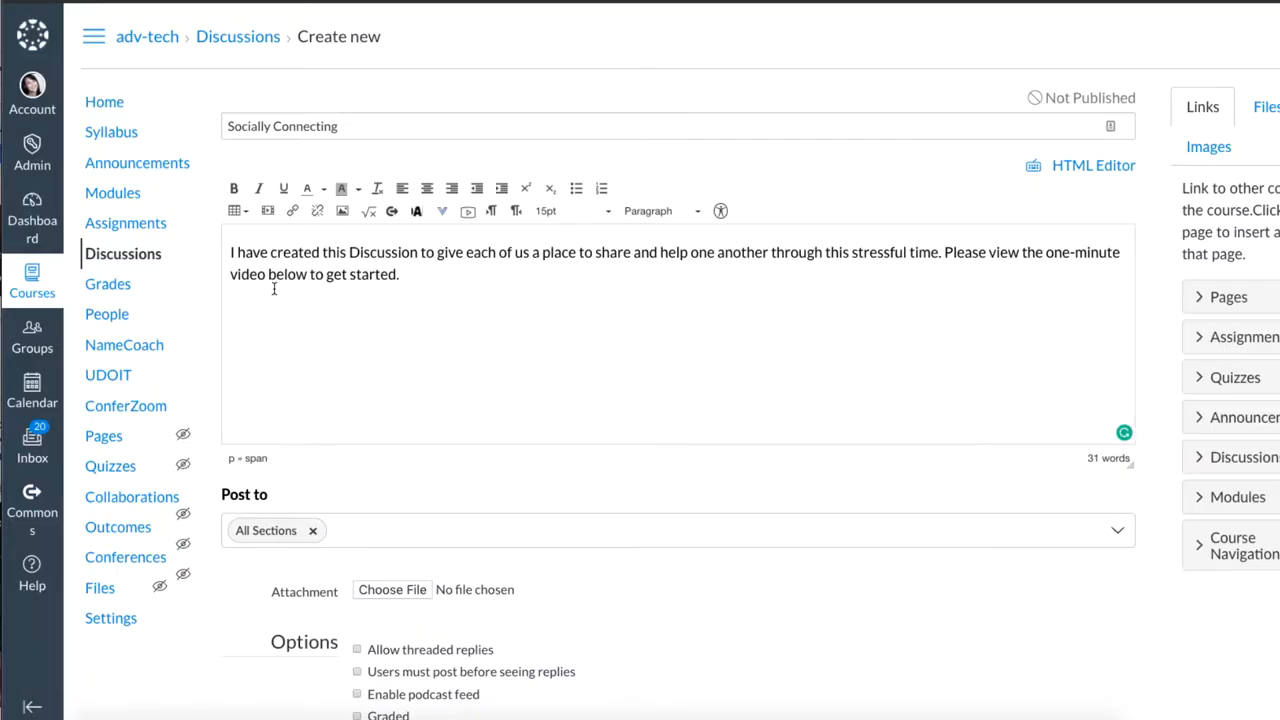
pyautogui.moveTo(234, 308)
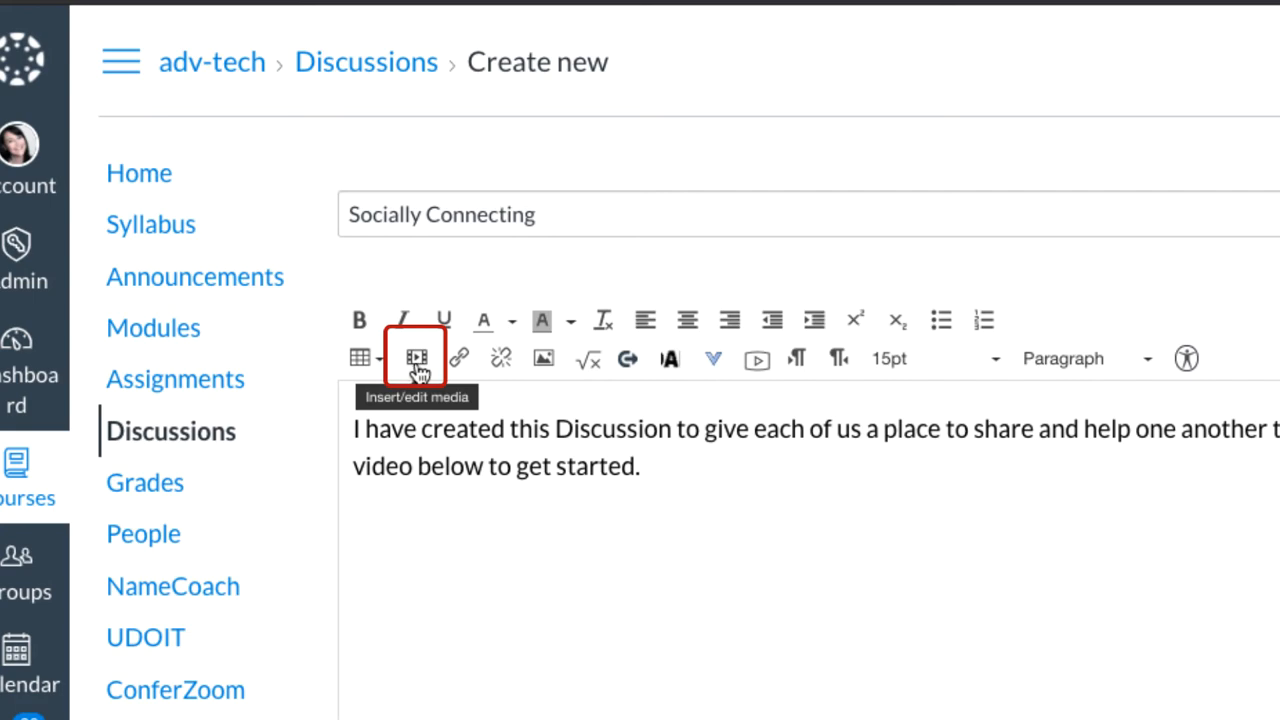
# Paste the YouTube iframe code into the media embed box and append ?rel=0 to the video address
pyautogui.click(416, 358)
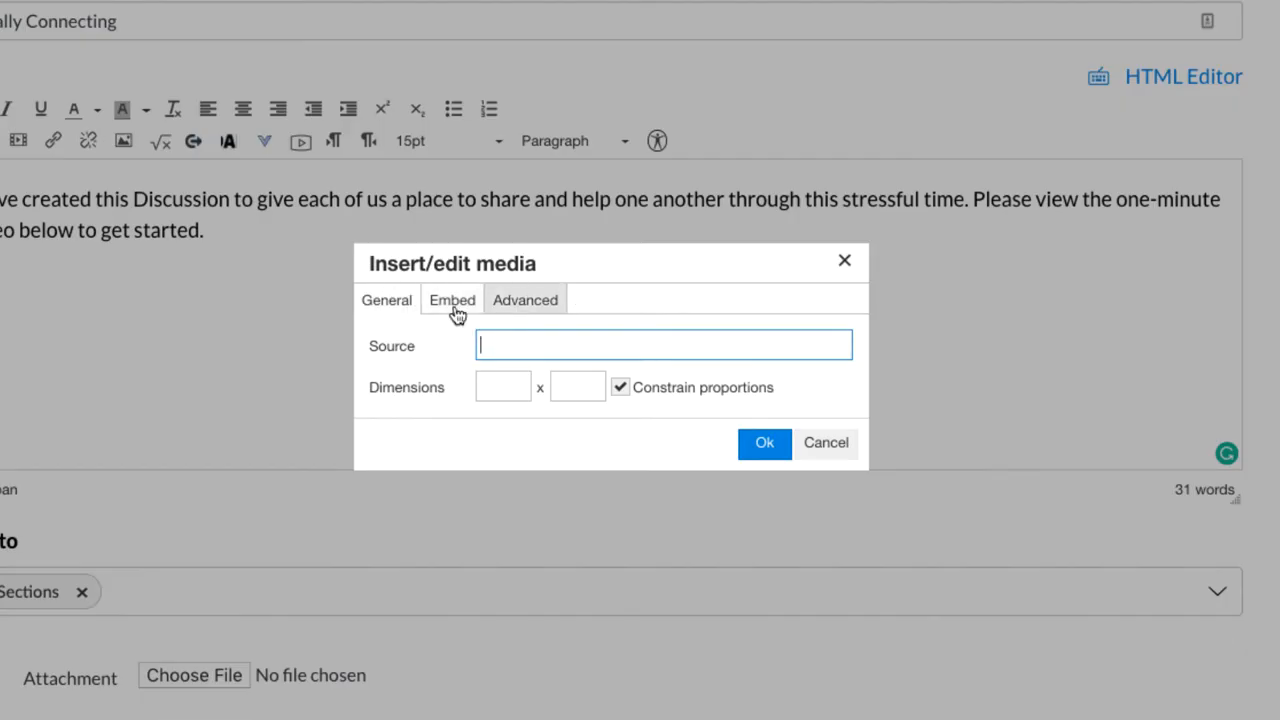
pyautogui.click(452, 300)
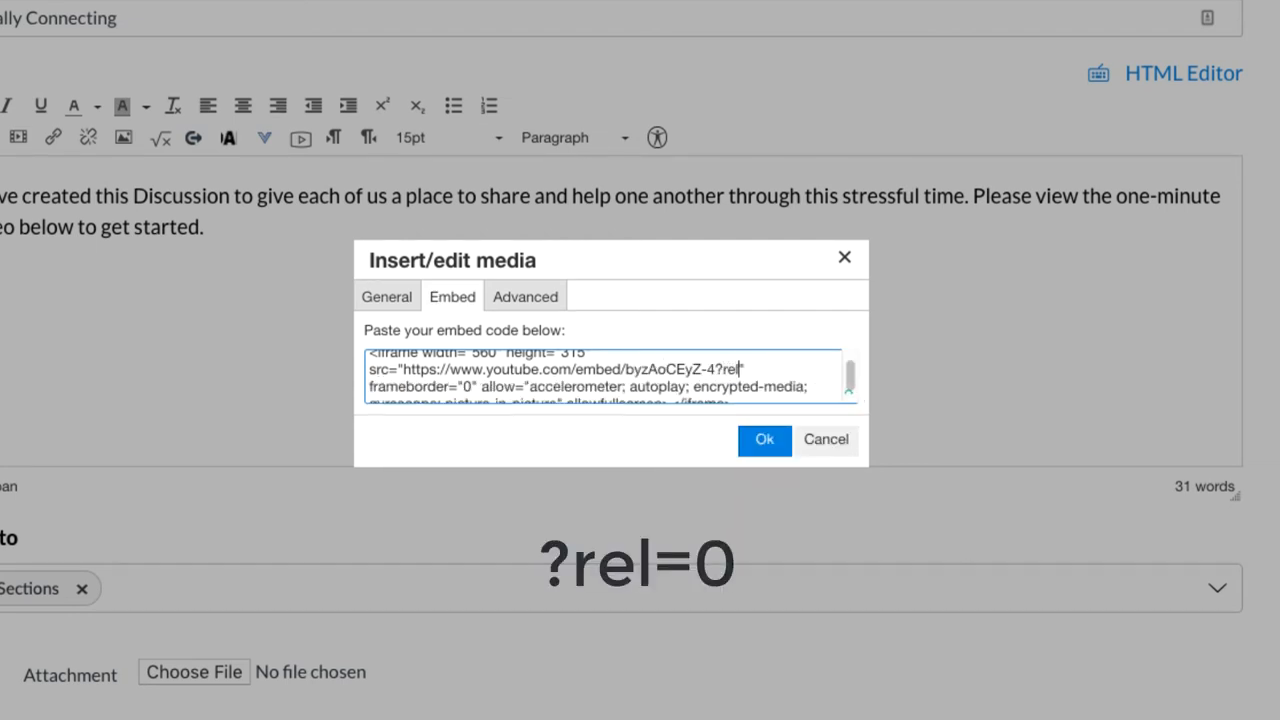
pyautogui.write('+0')
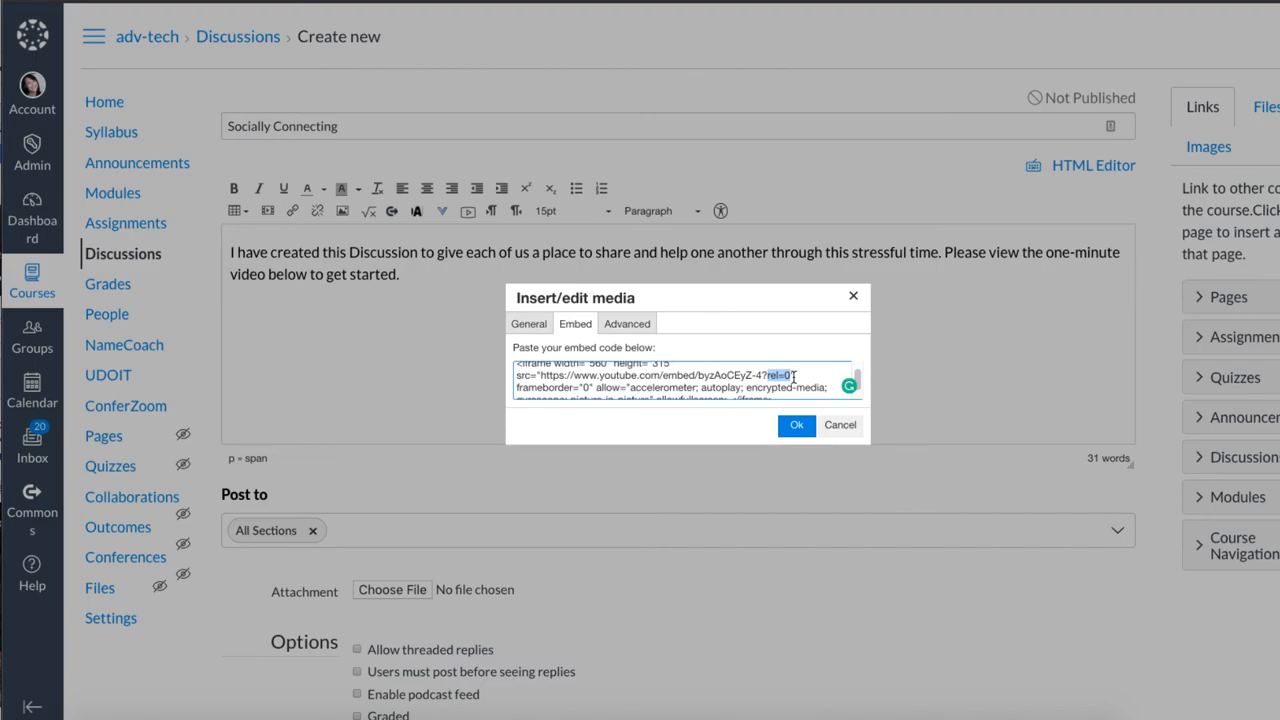
pyautogui.click(796, 424)
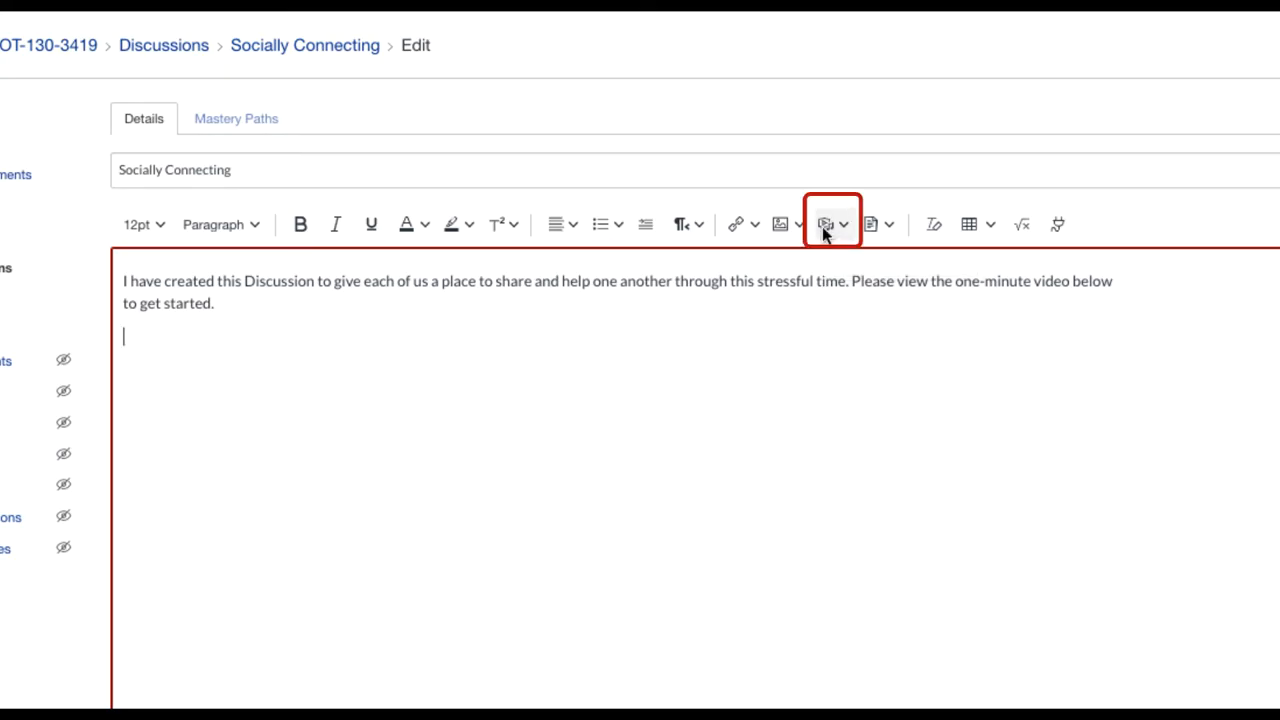
pyautogui.moveTo(824, 224)
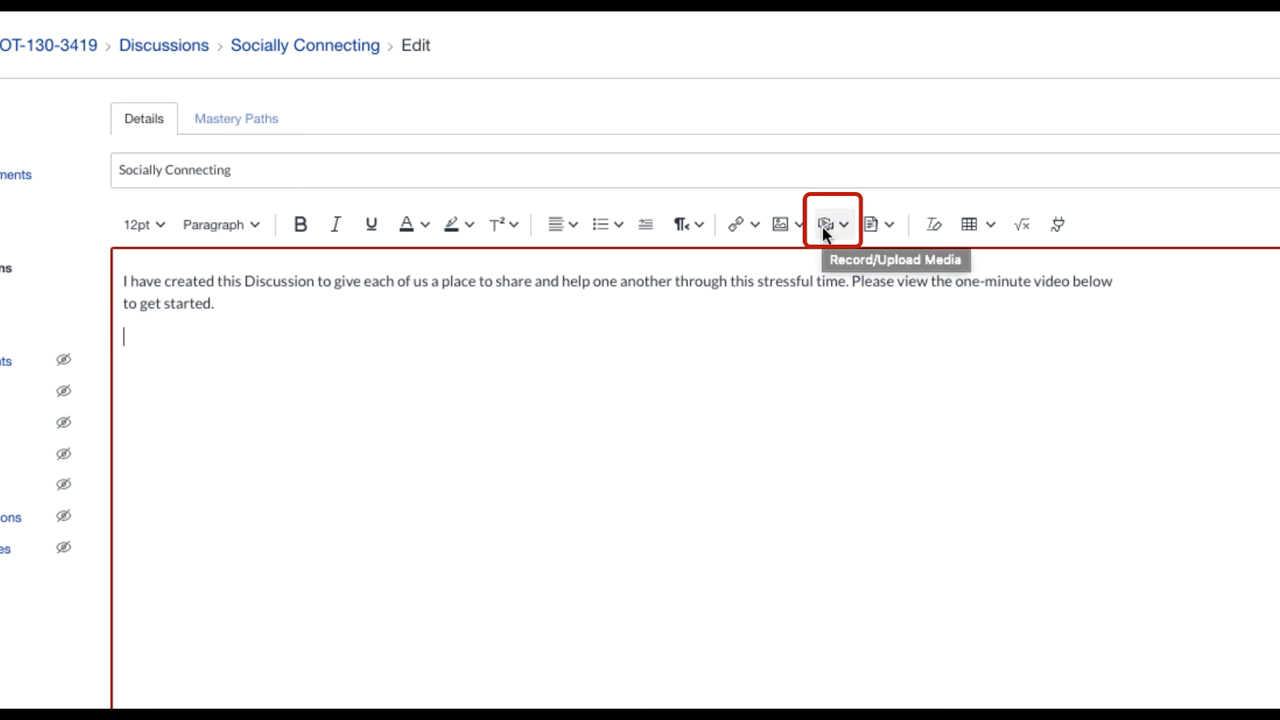
# Embed the YouTube video (byzAoC8yZ-4 iframe) into the message below the welcome paragraph via Upload/Record Media
pyautogui.click(832, 224)
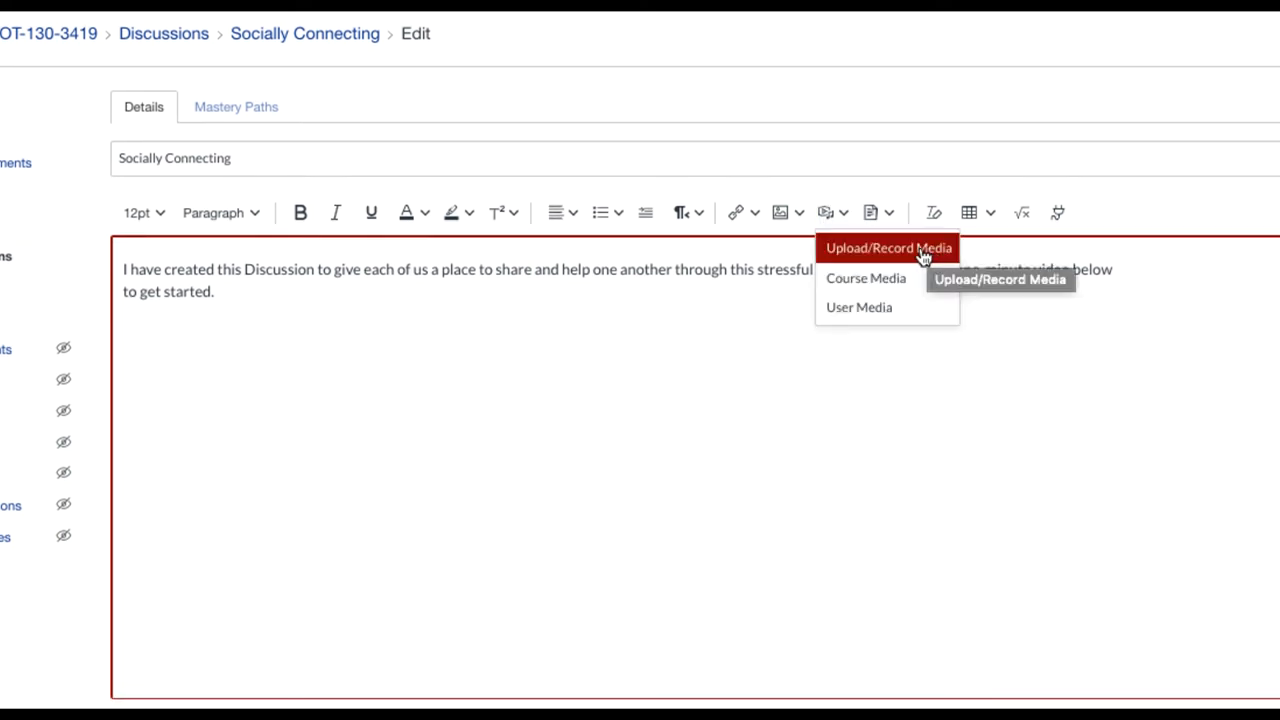
pyautogui.click(888, 248)
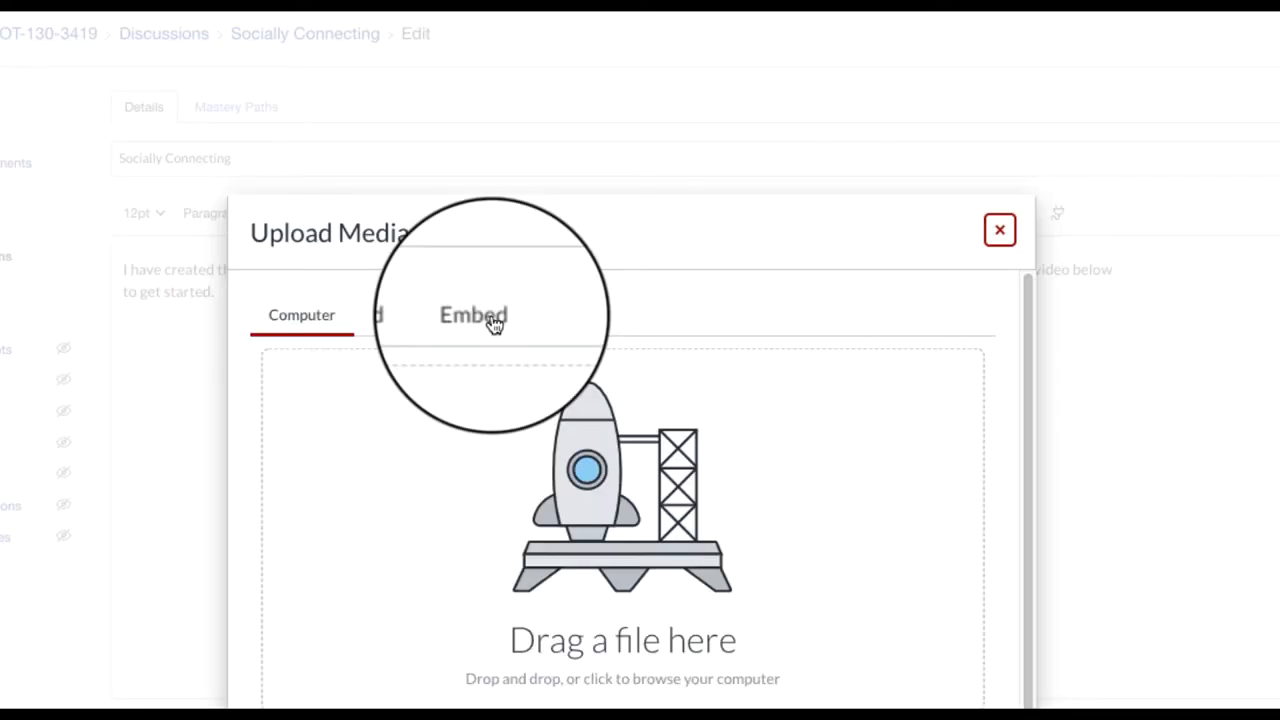
pyautogui.click(480, 316)
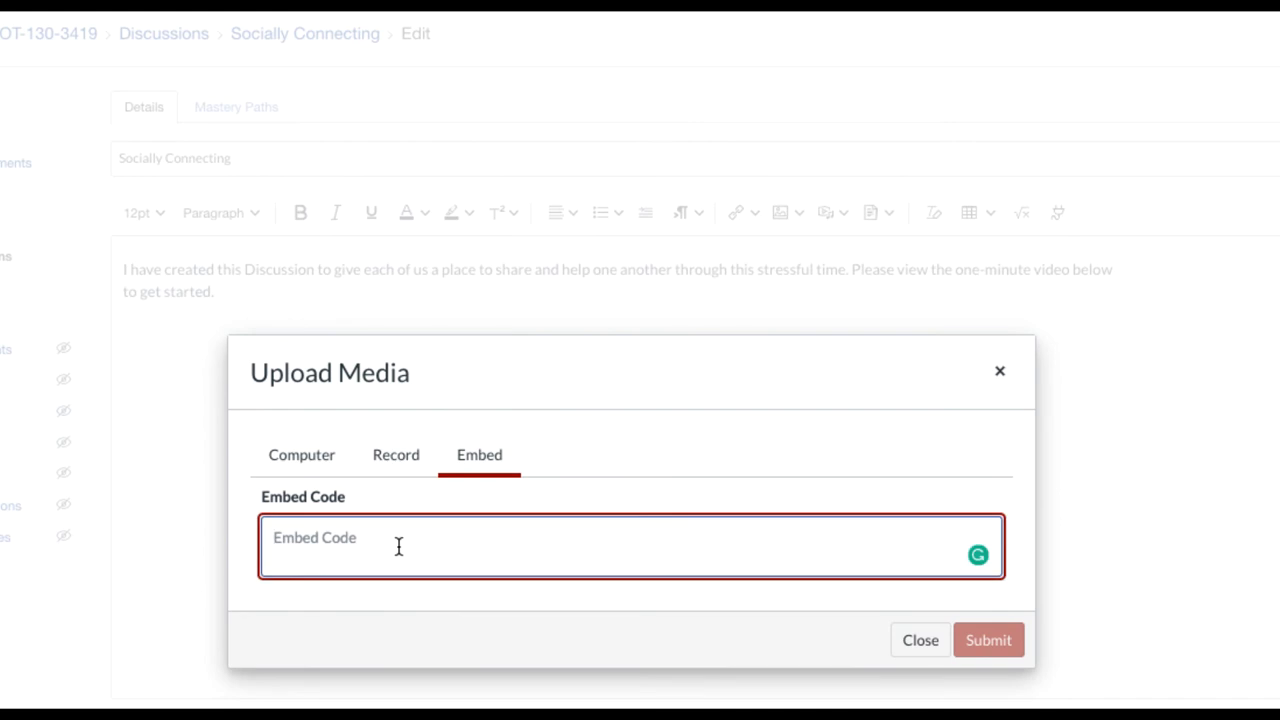
pyautogui.write('<iframe width="560" height="315" src="https://www.youtube.com/embed/byzAoC8yZ-4" frameborder="0" allow="accelerometer; autoplay; encrypted-media; gyroscope; picture-in-picture" allowfullscreen></iframe>')
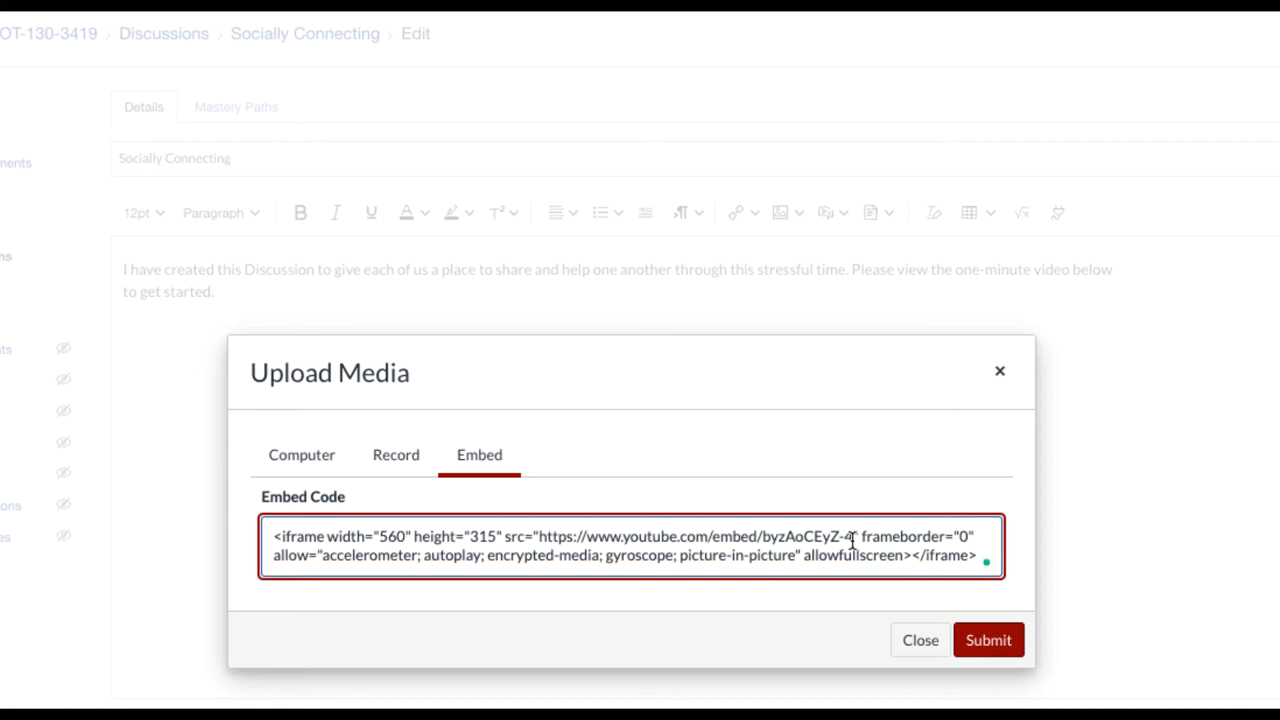
pyautogui.click(988, 640)
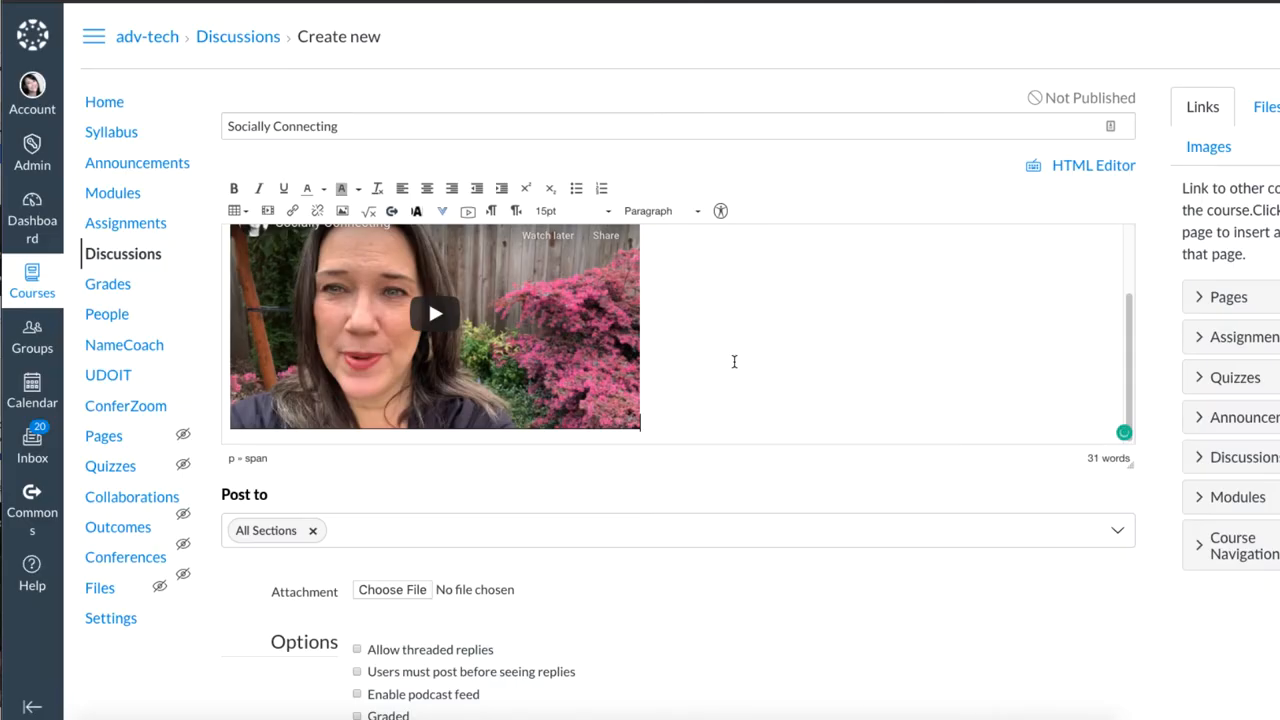
# Enable Allow liking in the discussion options and Save & Publish the discussion
pyautogui.scroll(-3)
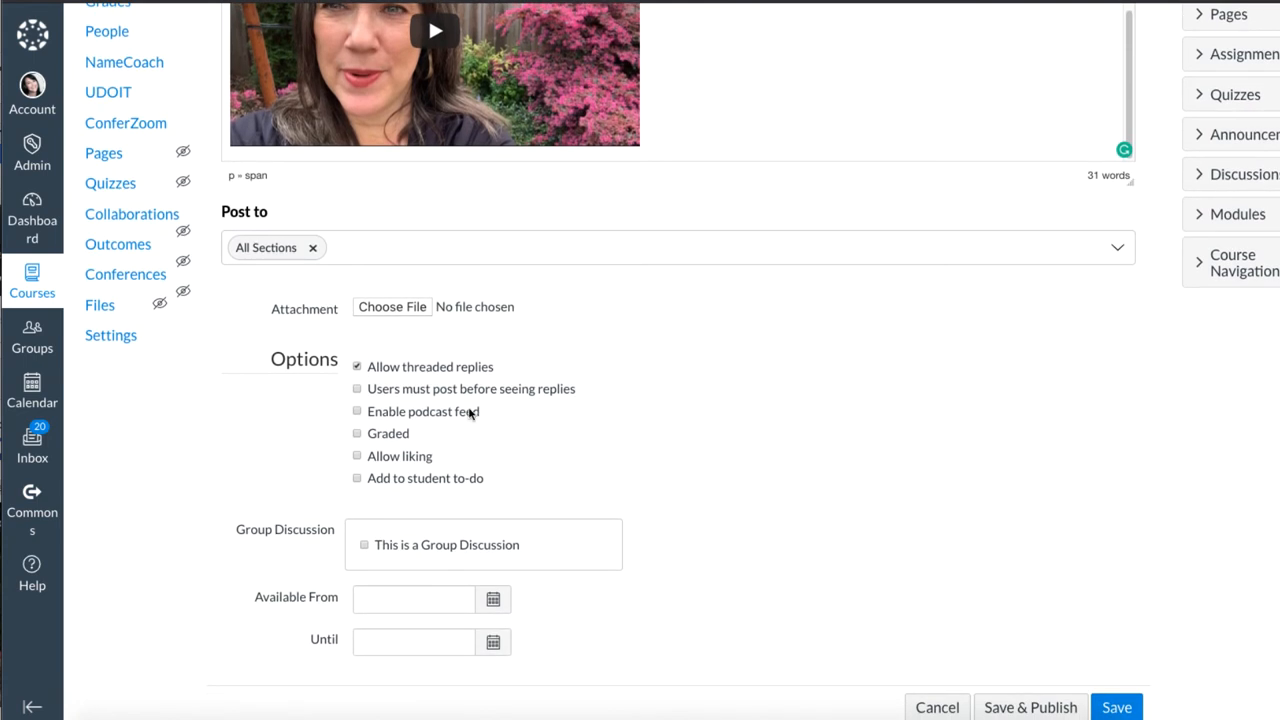
pyautogui.scroll(-3)
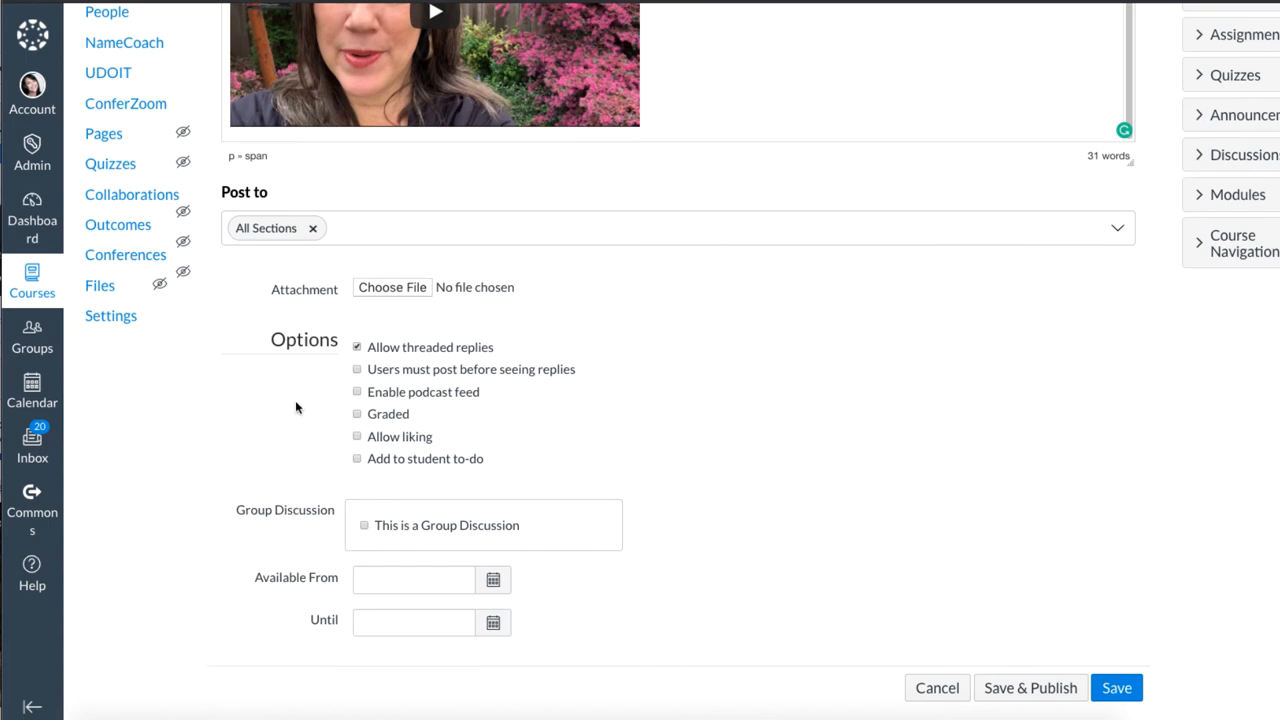
pyautogui.click(356, 436)
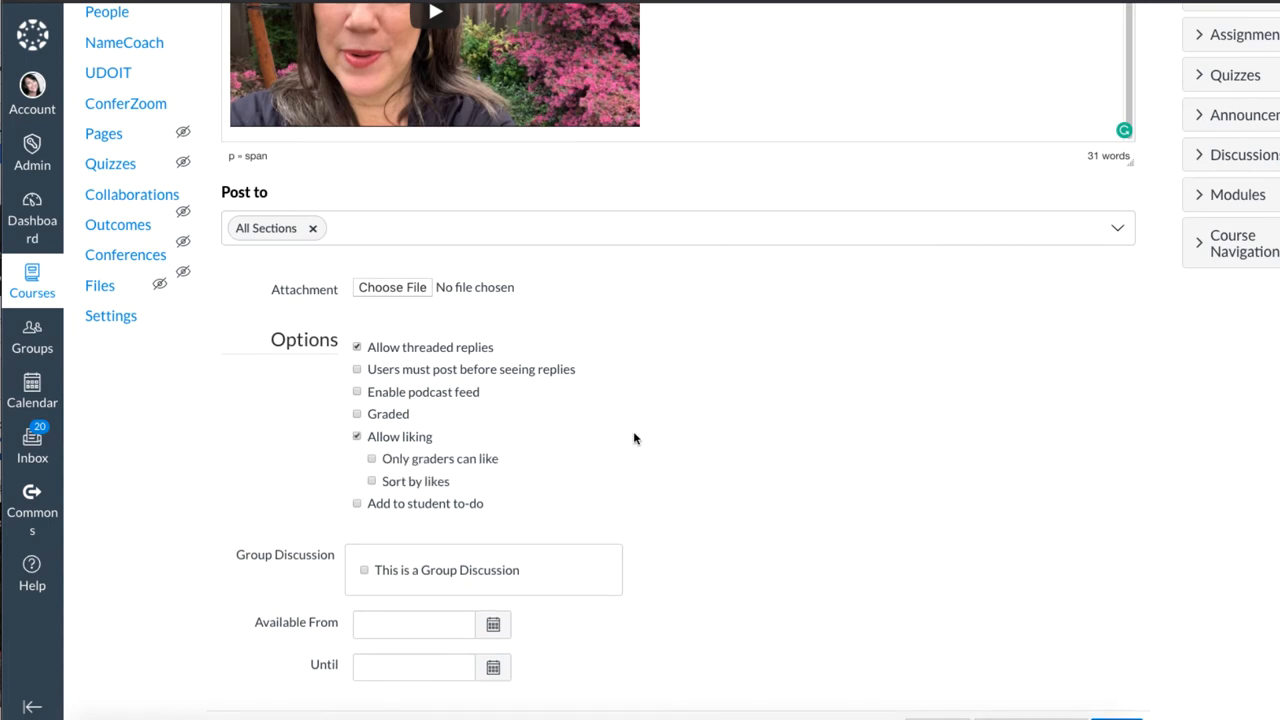
pyautogui.scroll(-3)
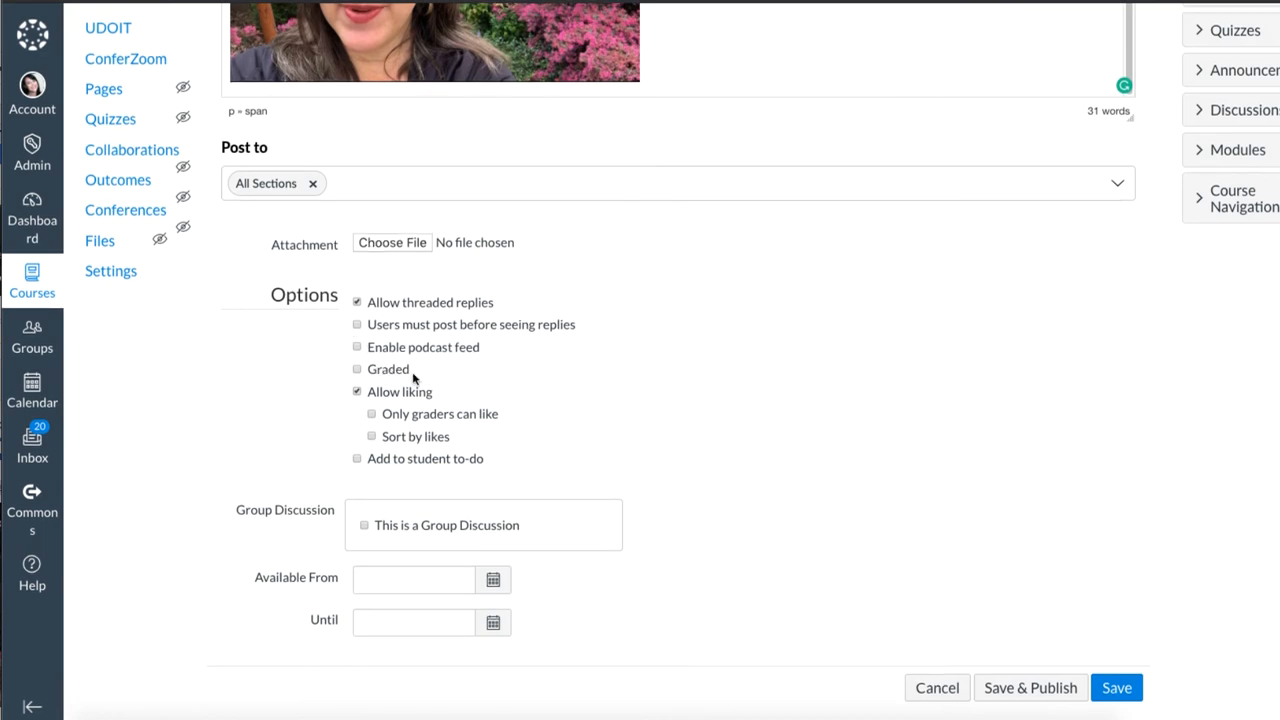
pyautogui.moveTo(796, 454)
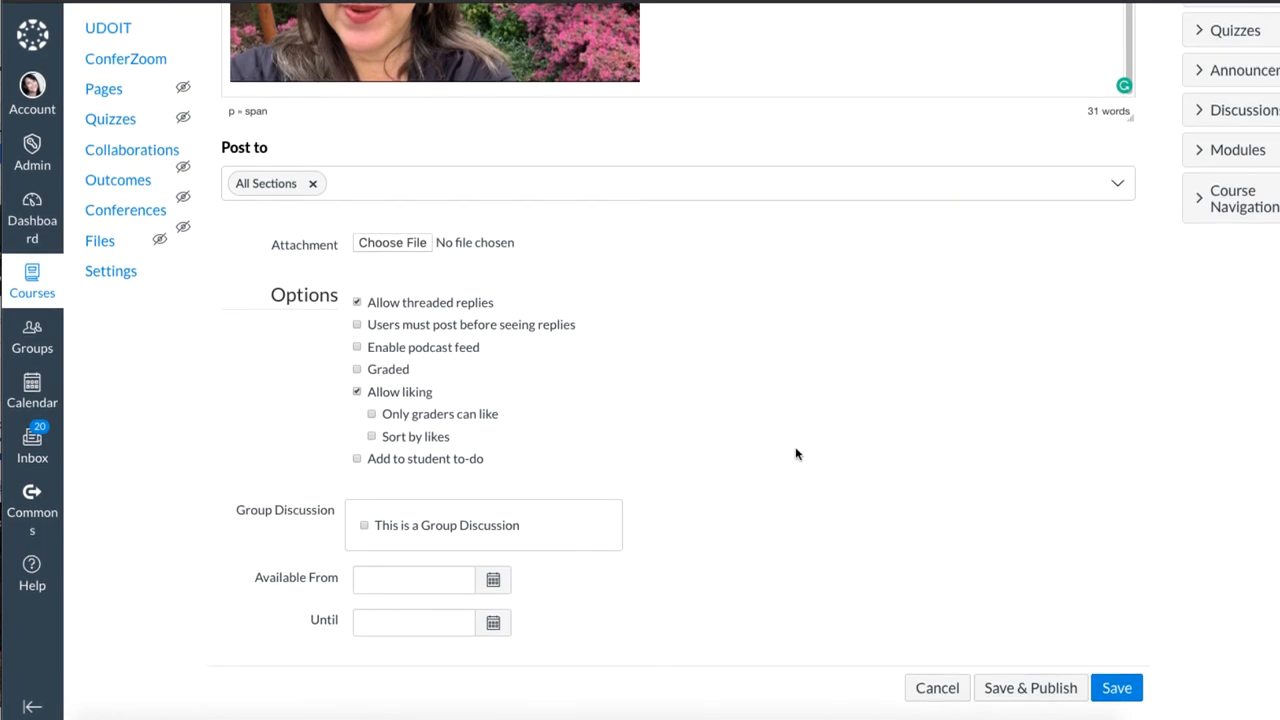
pyautogui.click(1116, 688)
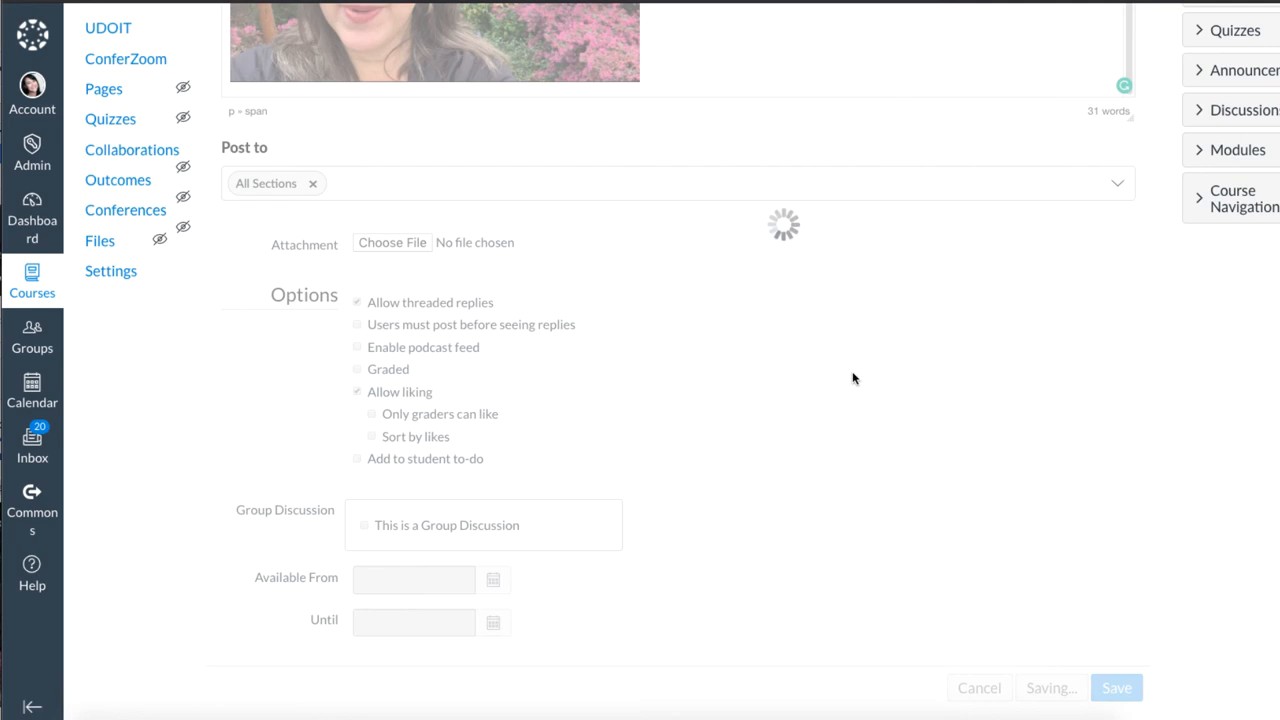
pyautogui.click(1116, 688)
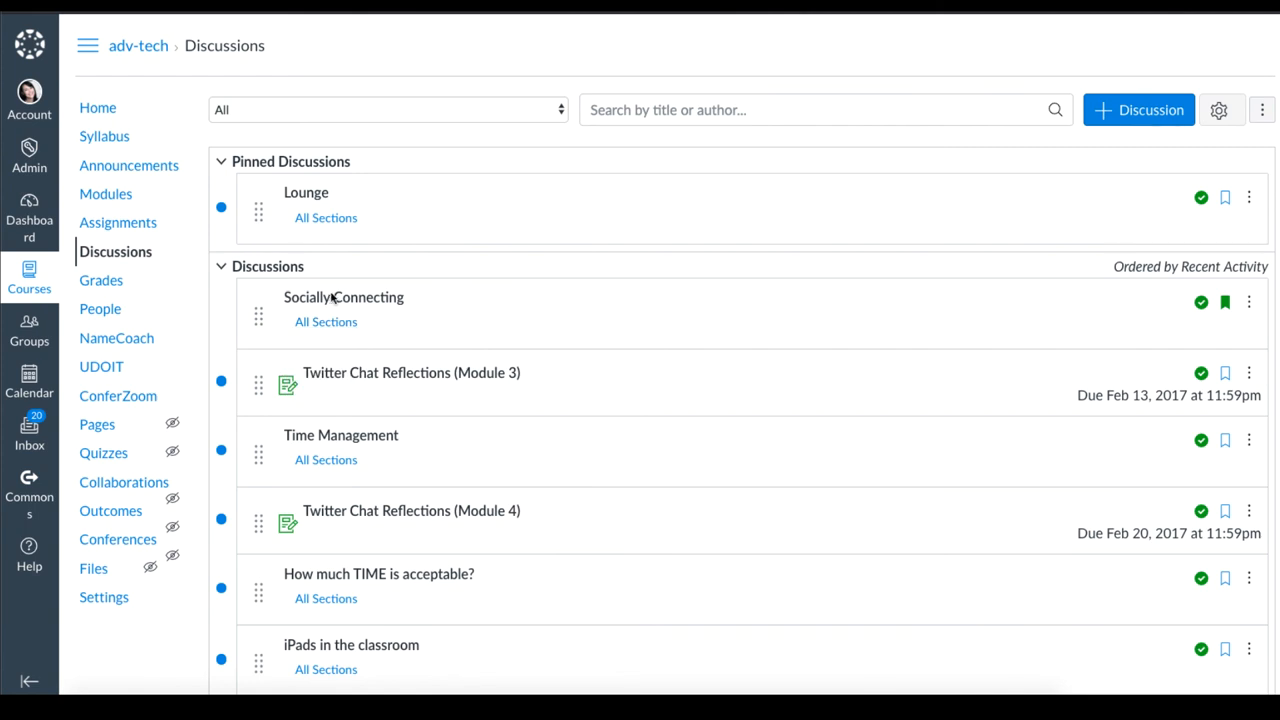
pyautogui.moveTo(1250, 308)
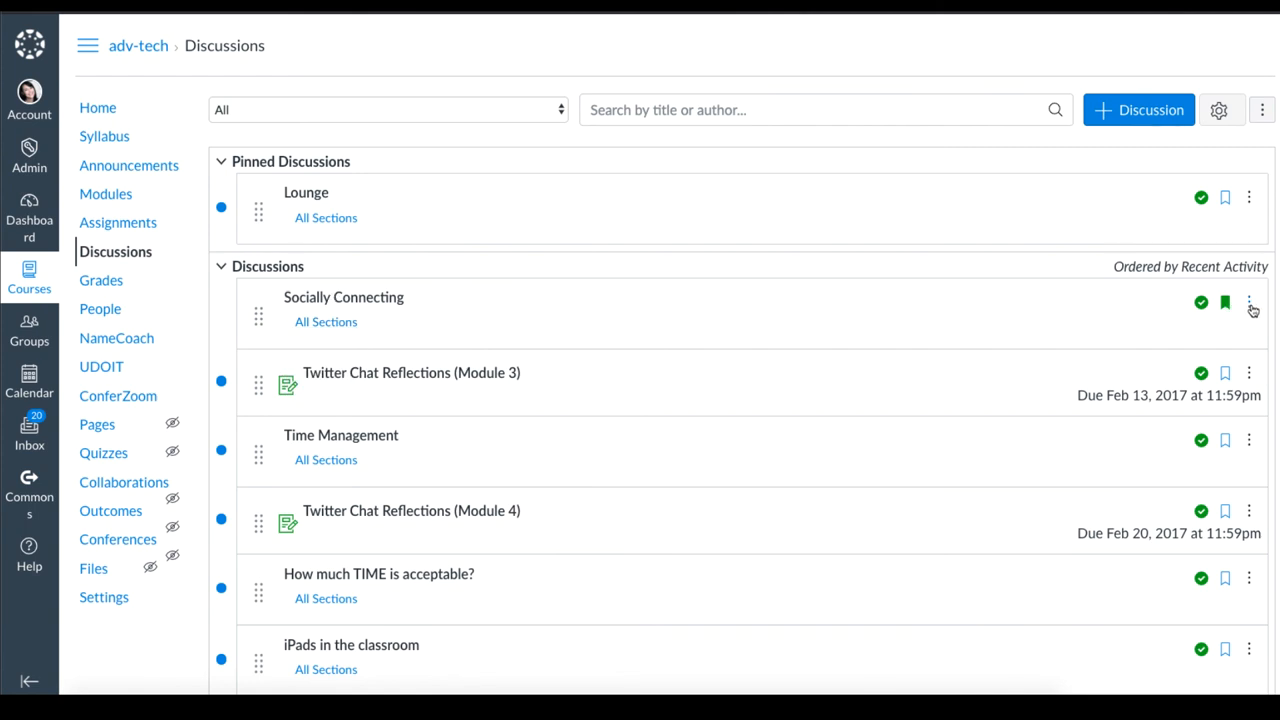
# Pin Socially Connecting from its options menu so it sits at the top of Pinned Discussions above Lounge
pyautogui.click(1248, 302)
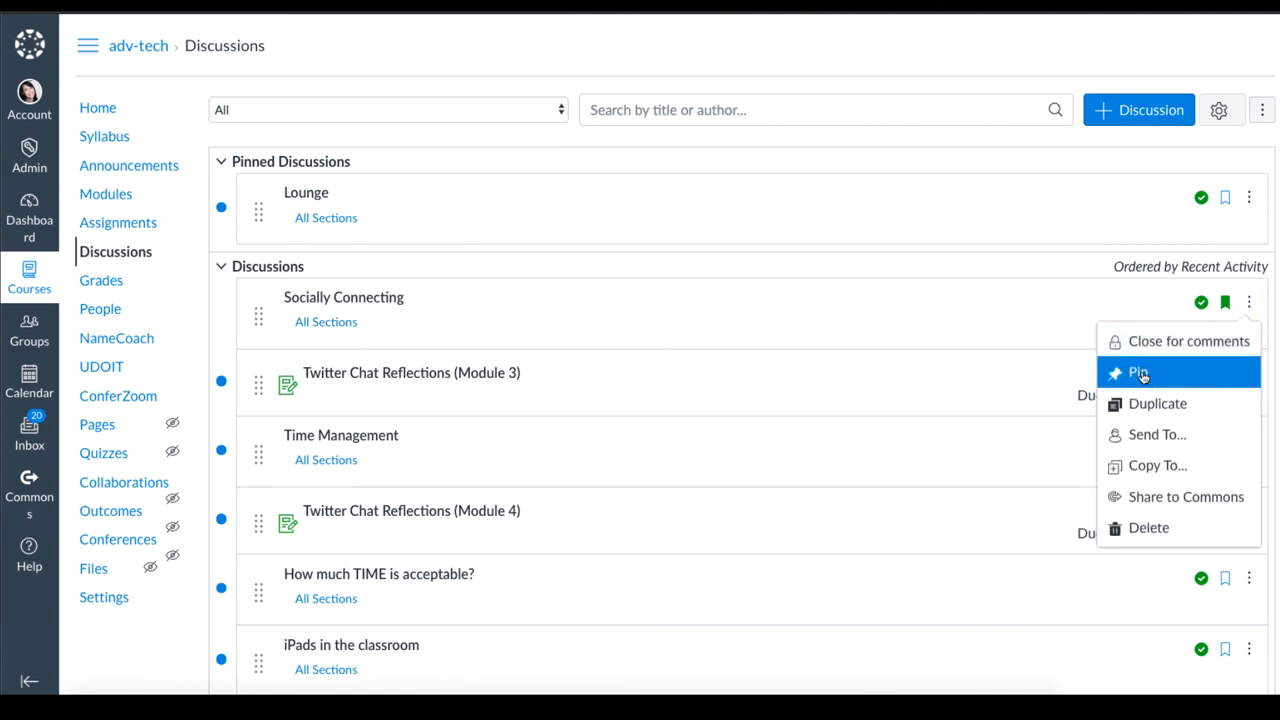
pyautogui.click(1138, 372)
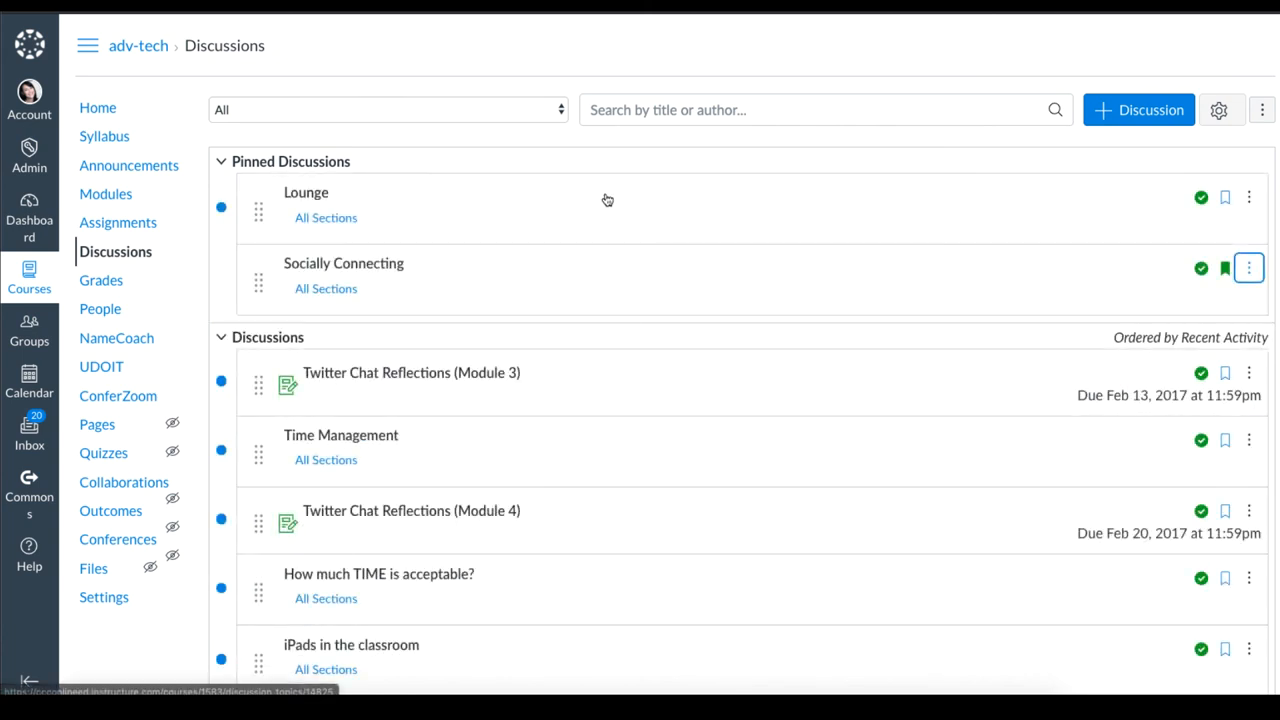
pyautogui.moveTo(258, 288)
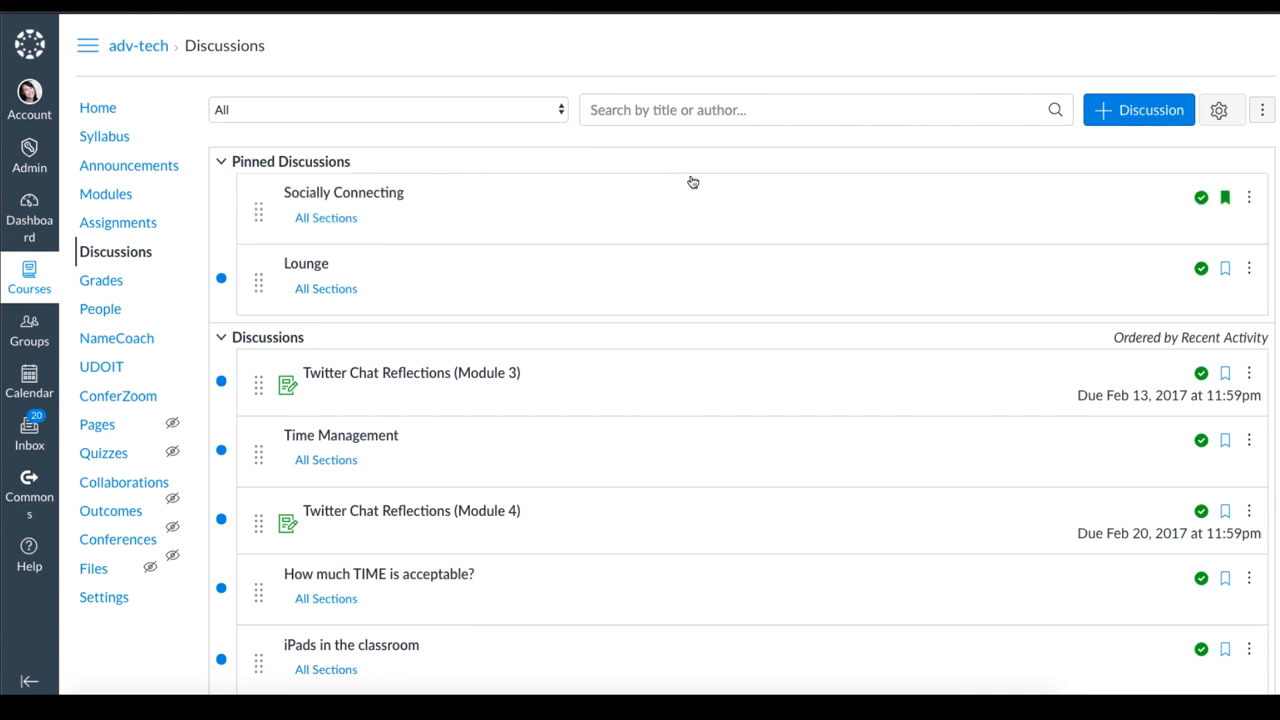
pyautogui.moveTo(648, 170)
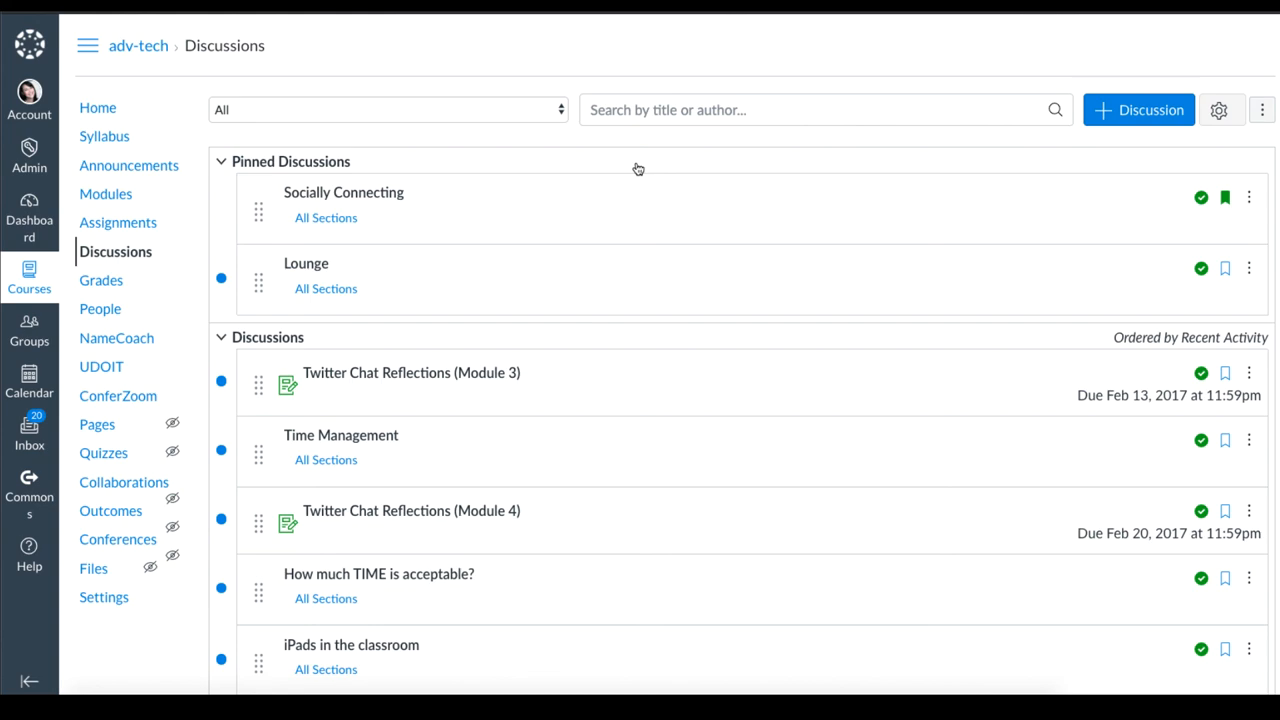
pyautogui.moveTo(632, 168)
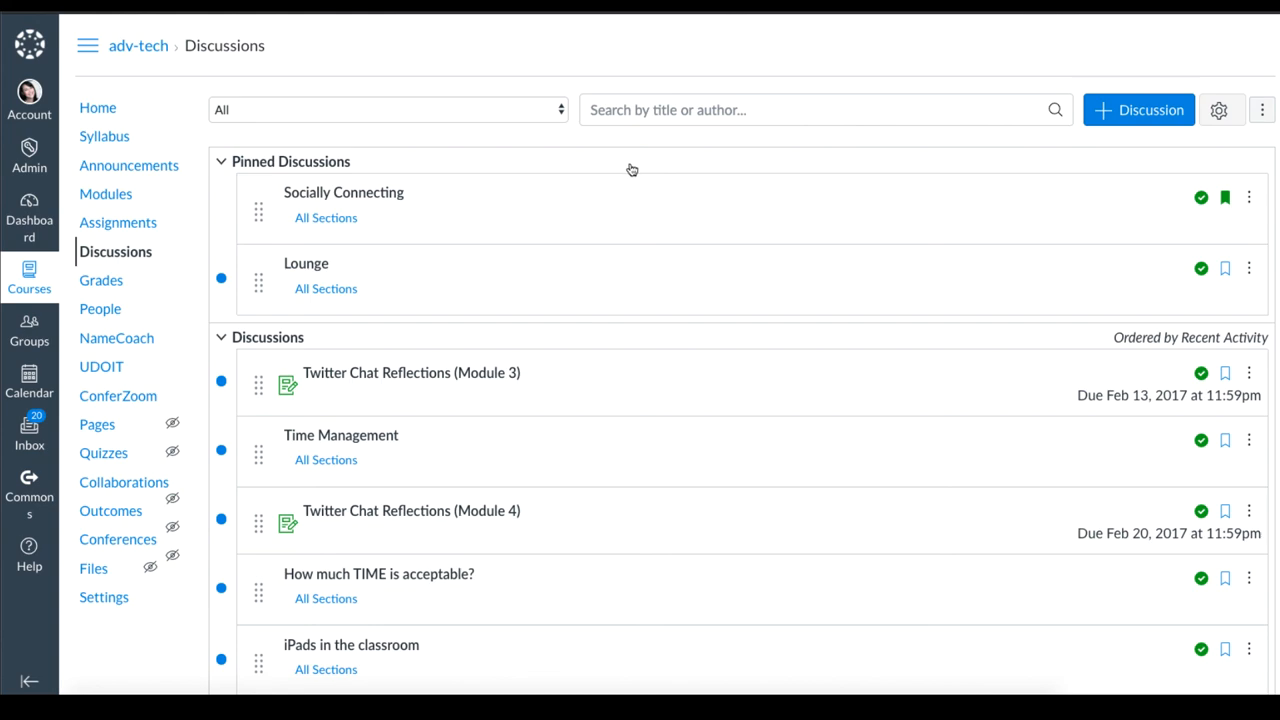